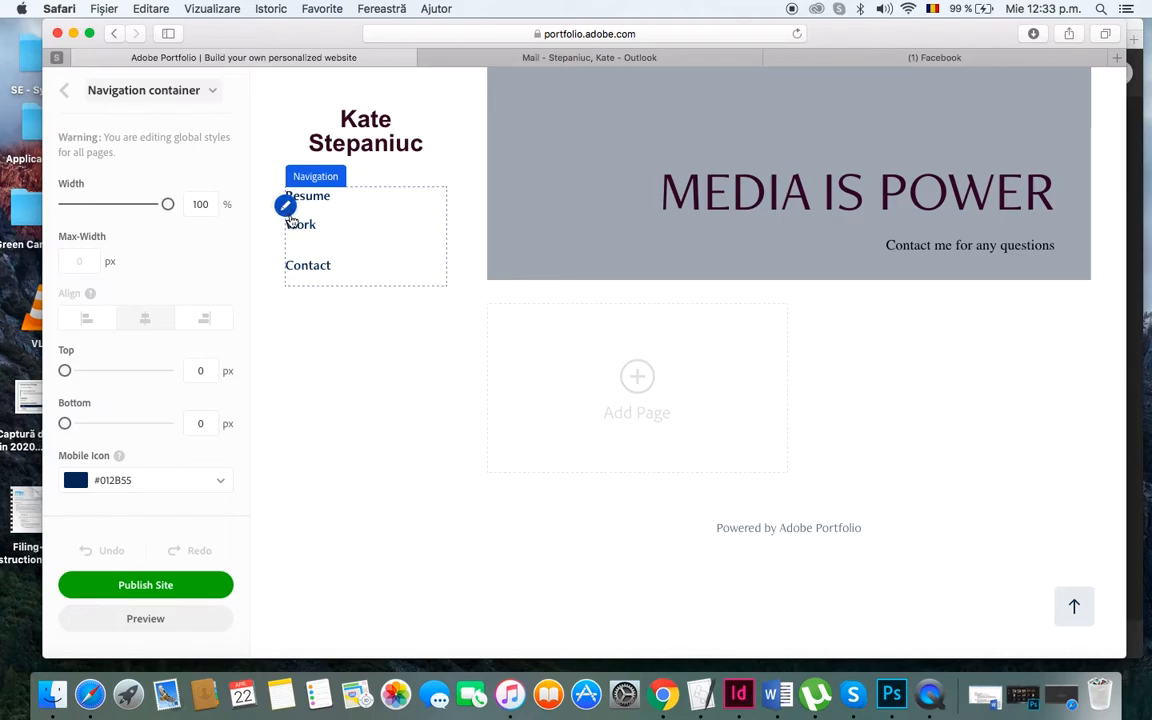
mouse_move(294, 238)
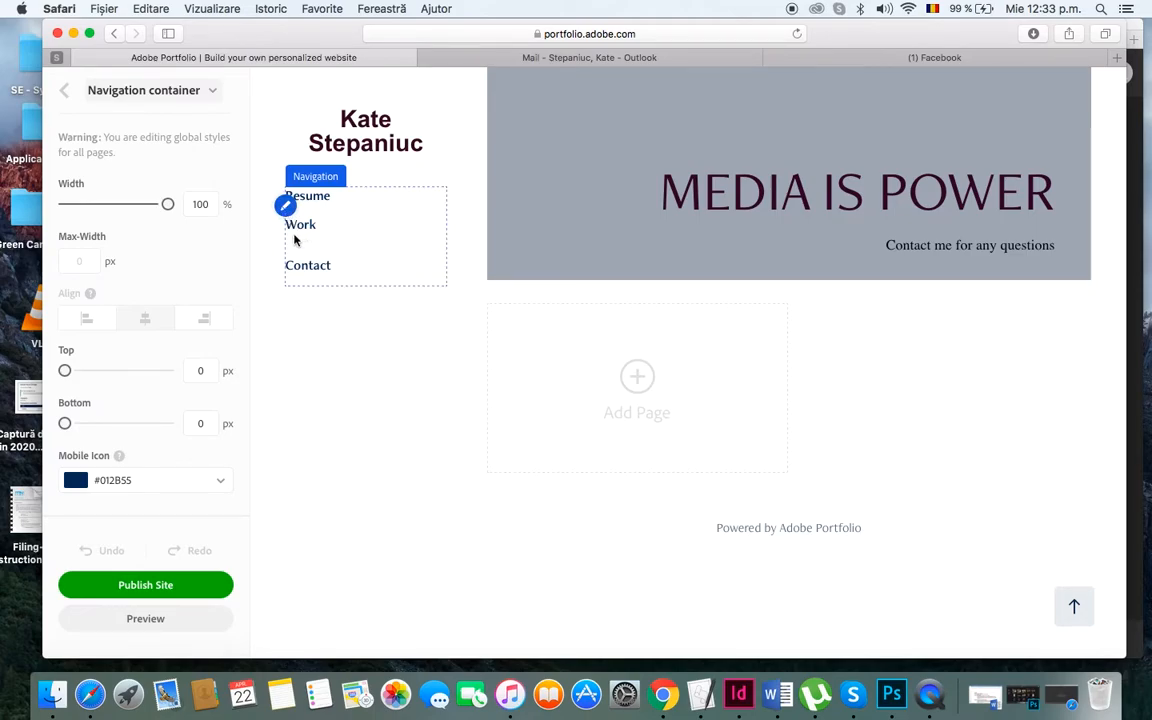
mouse_move(292, 260)
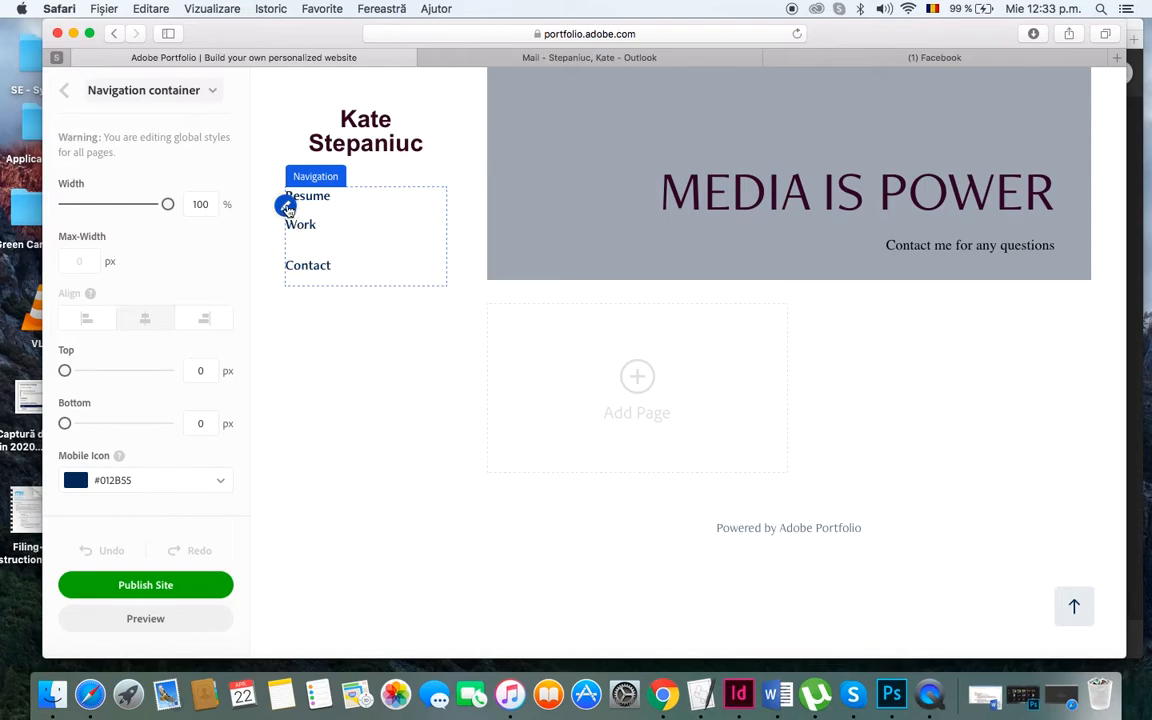
- Create a custom sub-page titled 'Video' with destination Work
click(286, 204)
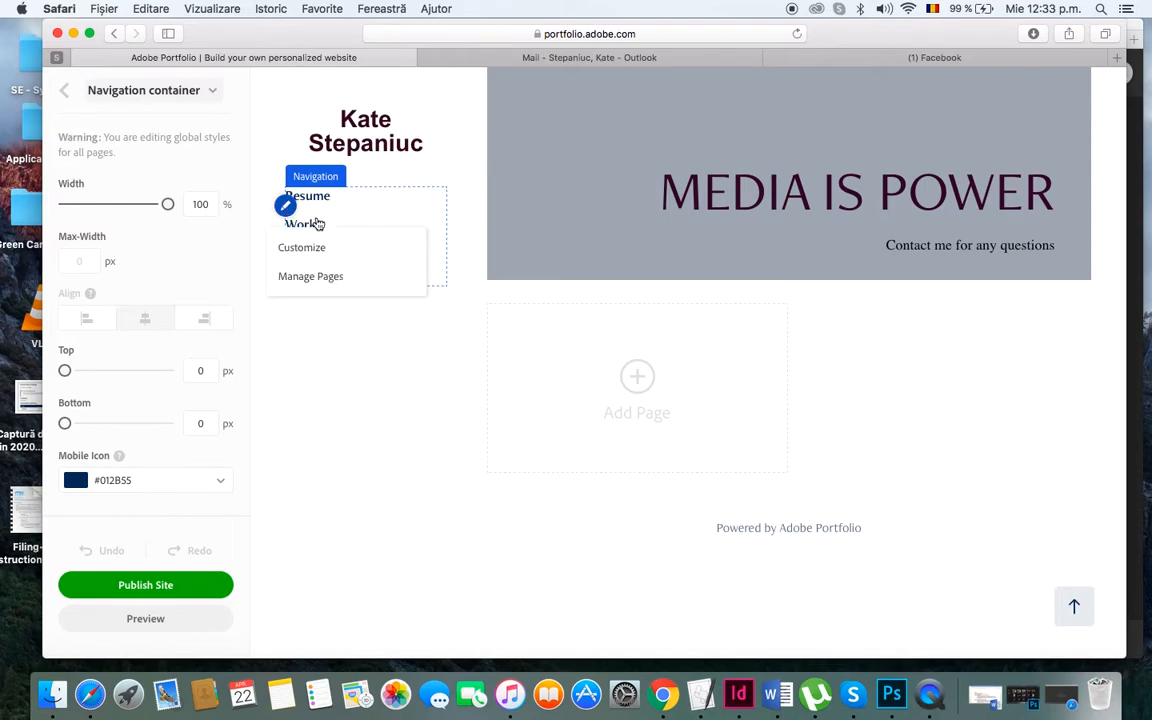
mouse_move(340, 416)
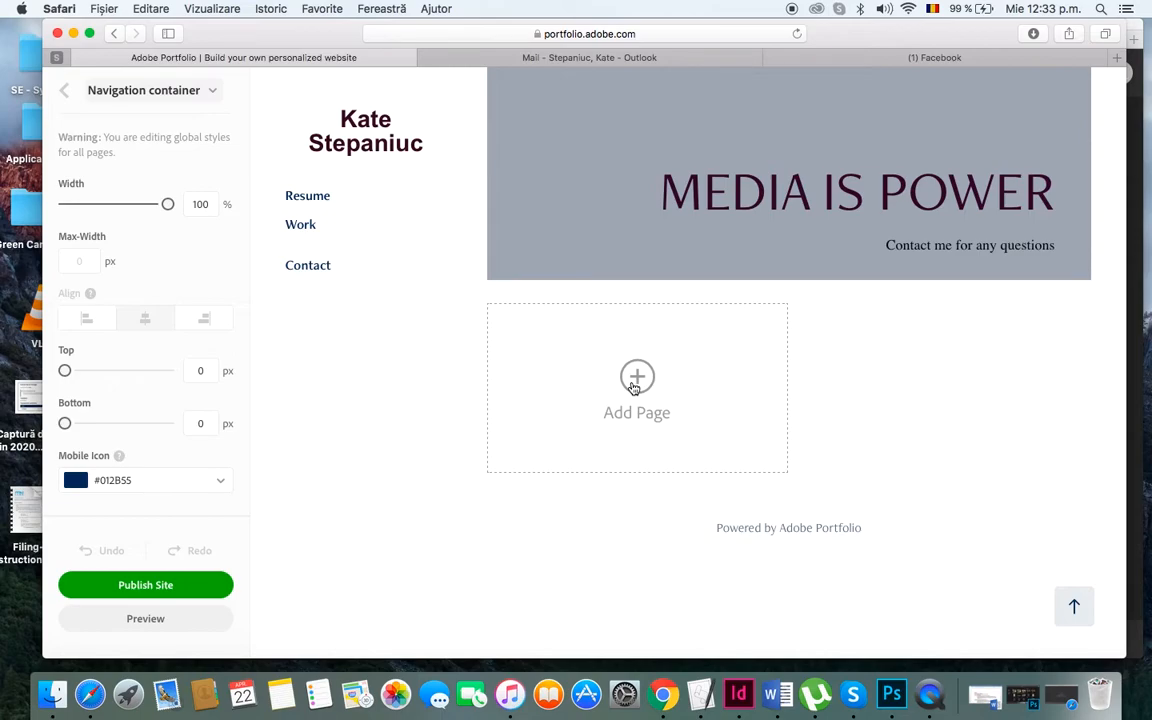
click(636, 390)
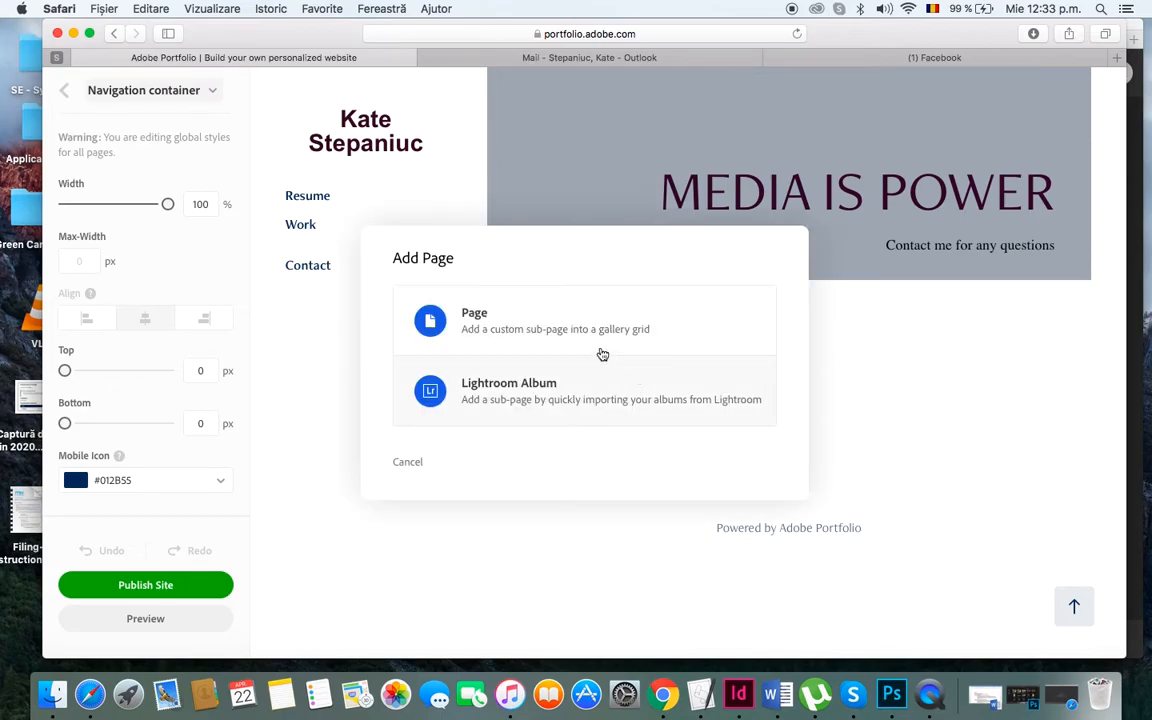
click(474, 320)
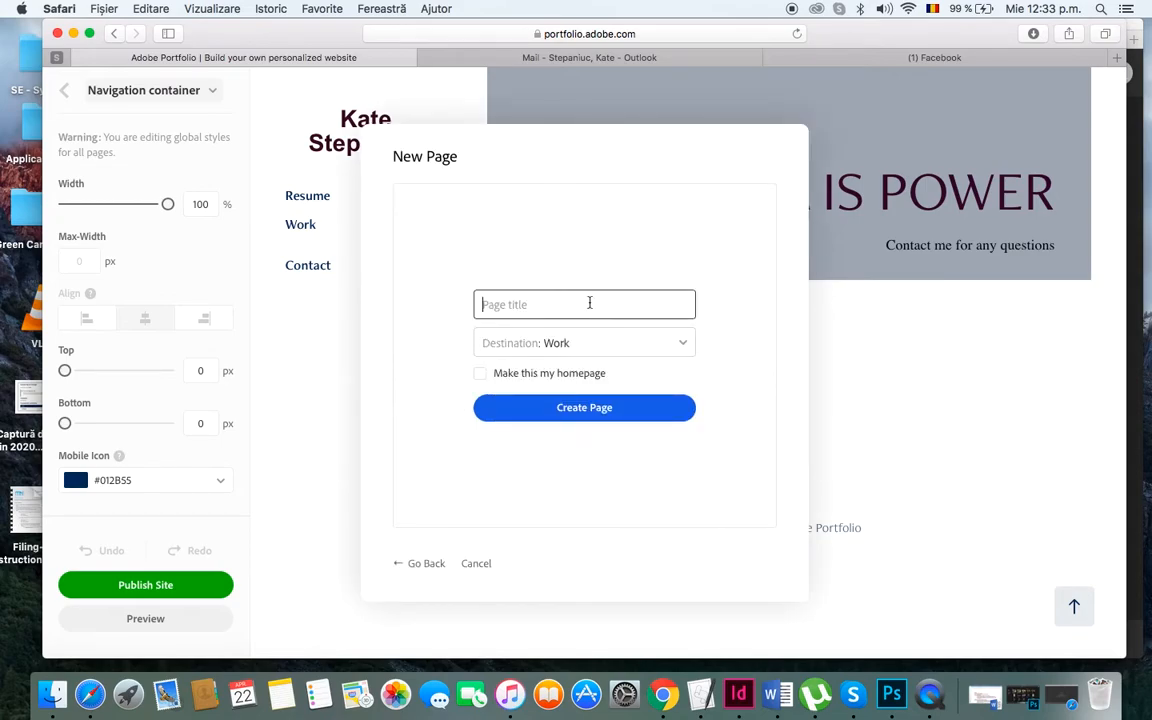
text(Video)
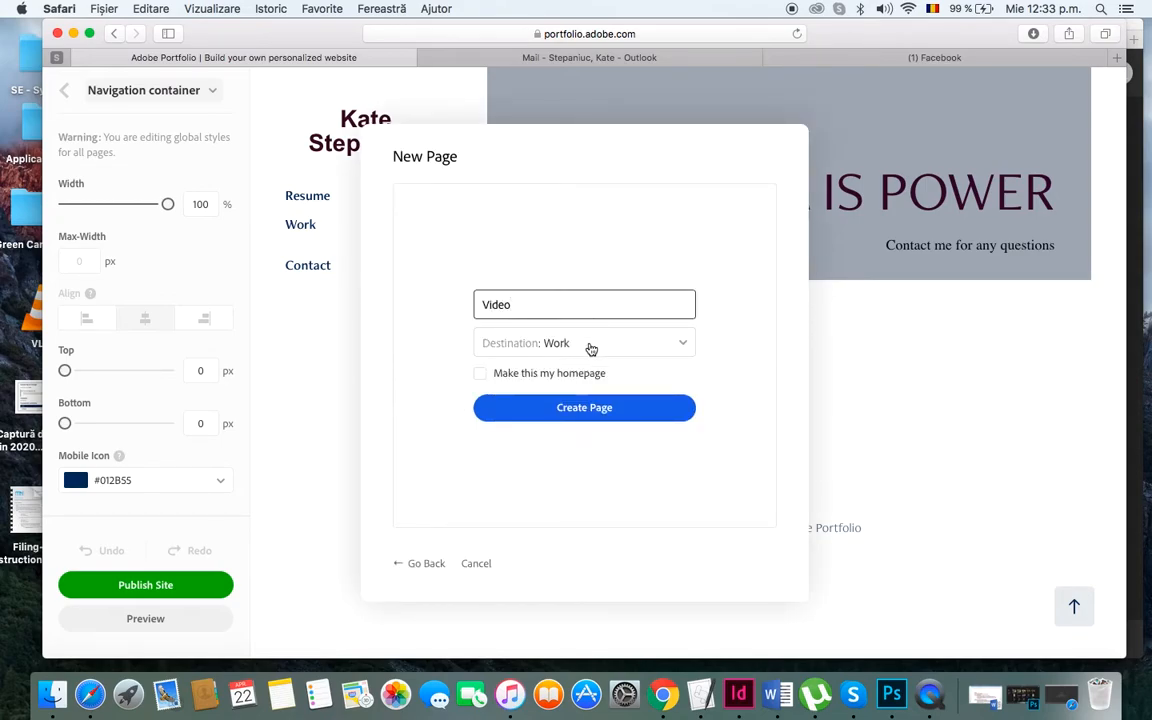
click(584, 408)
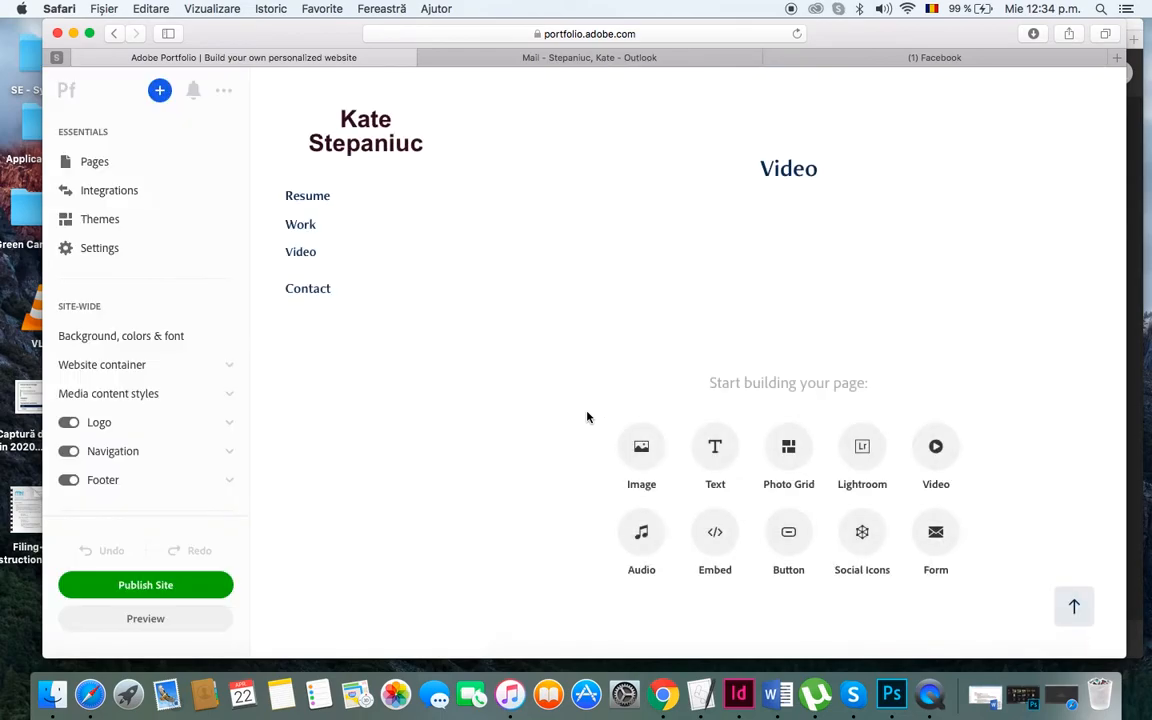
mouse_move(936, 452)
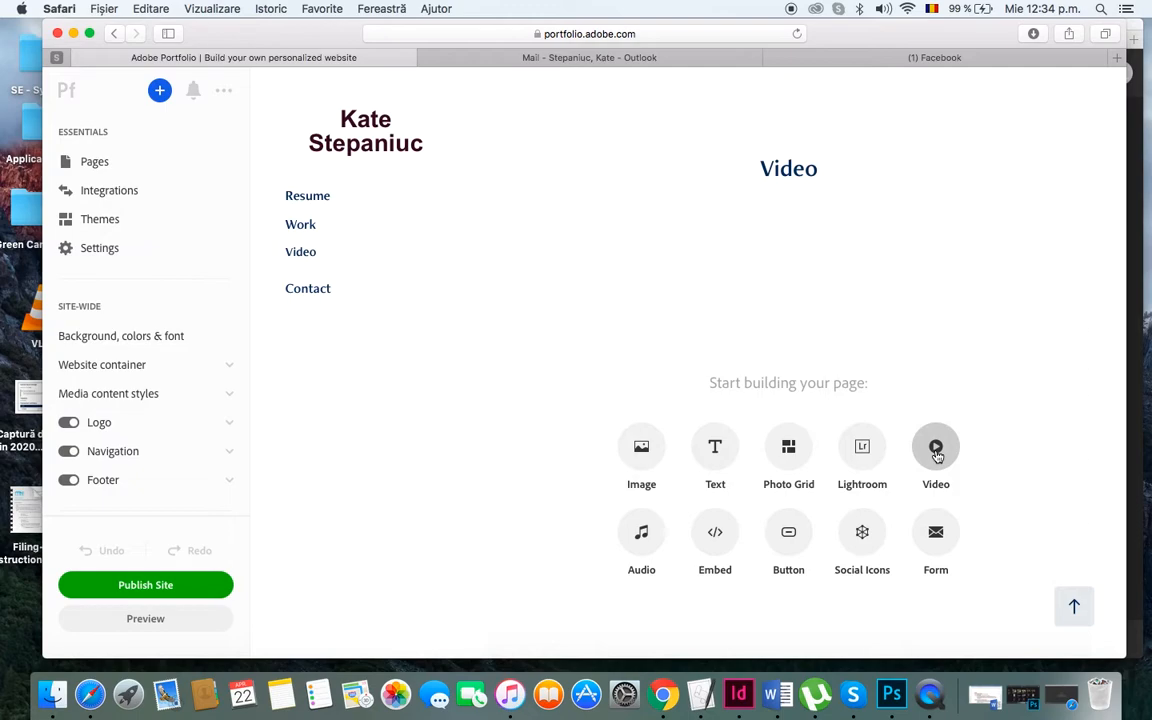
- Start adding a video to the Video page, then go back to the Work gallery
click(936, 446)
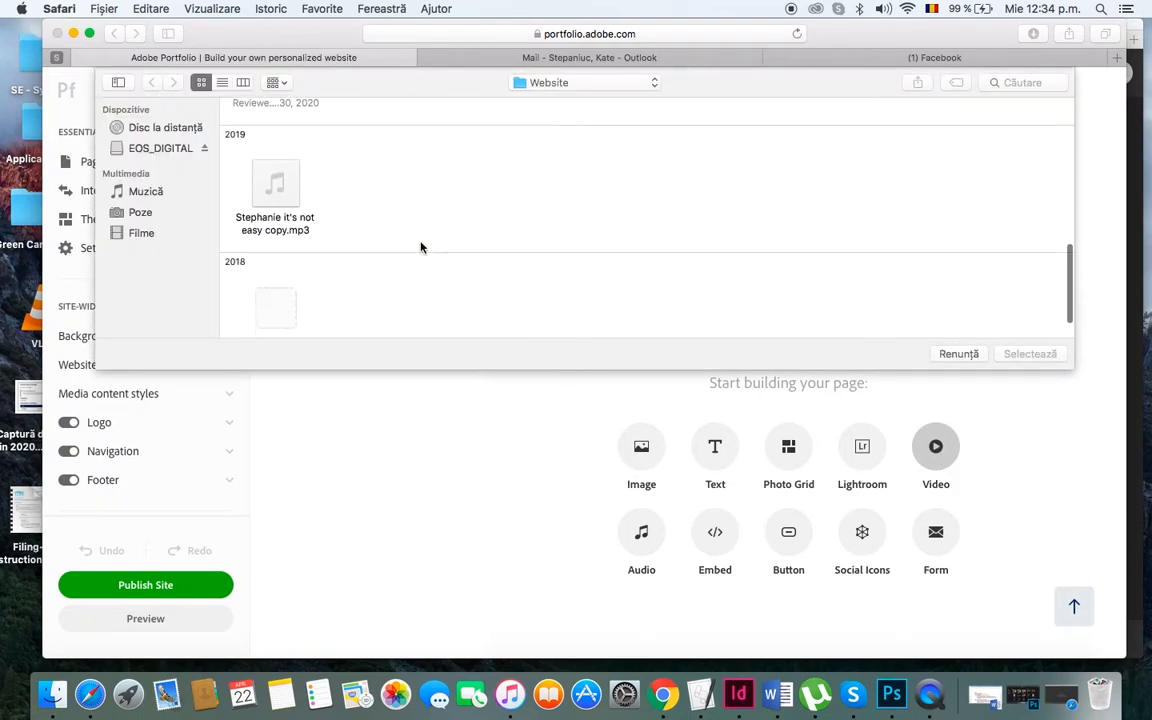
click(276, 270)
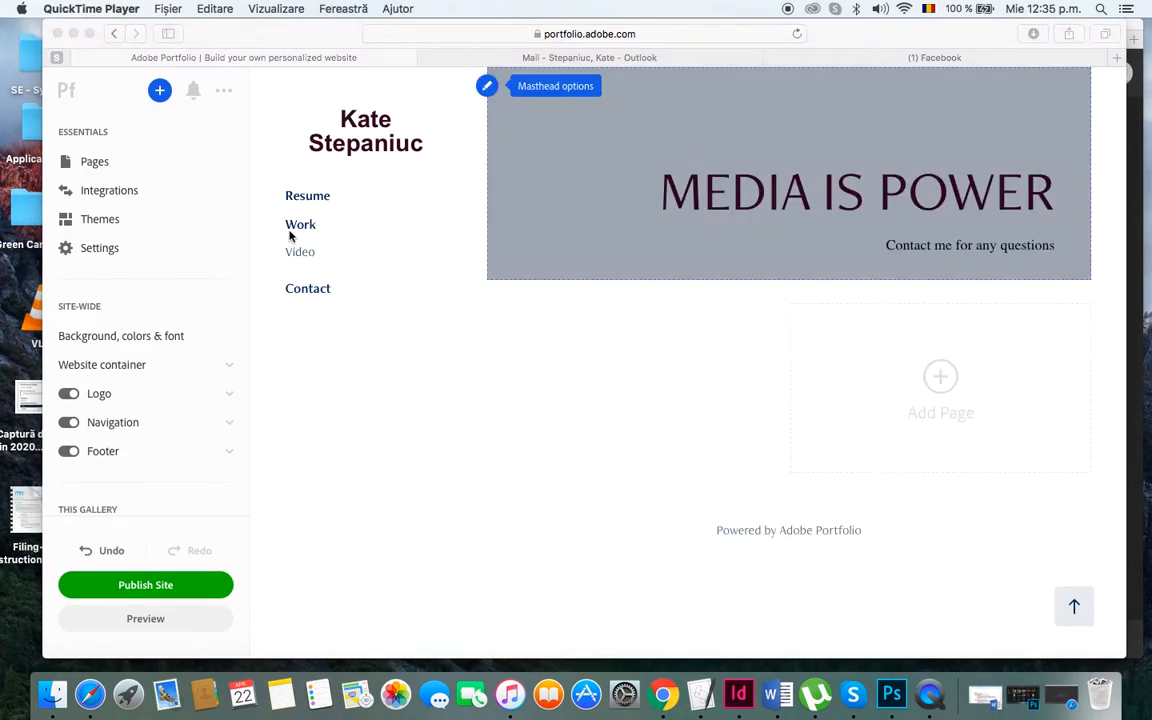
mouse_move(292, 240)
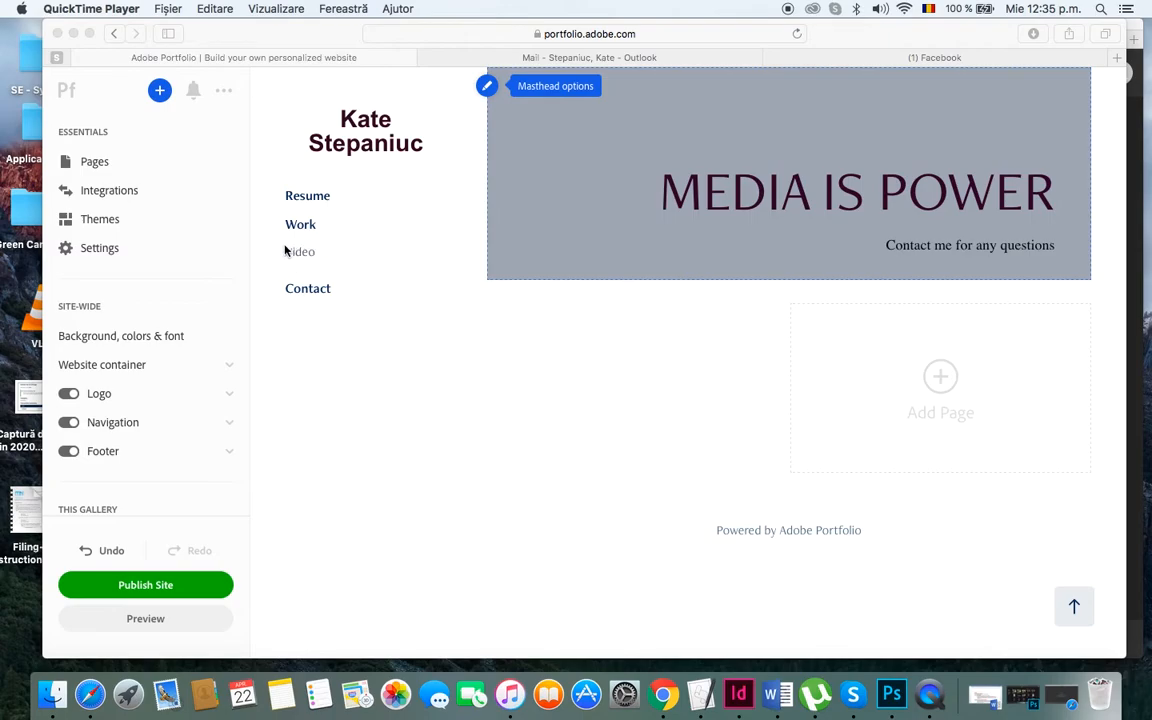
mouse_move(304, 252)
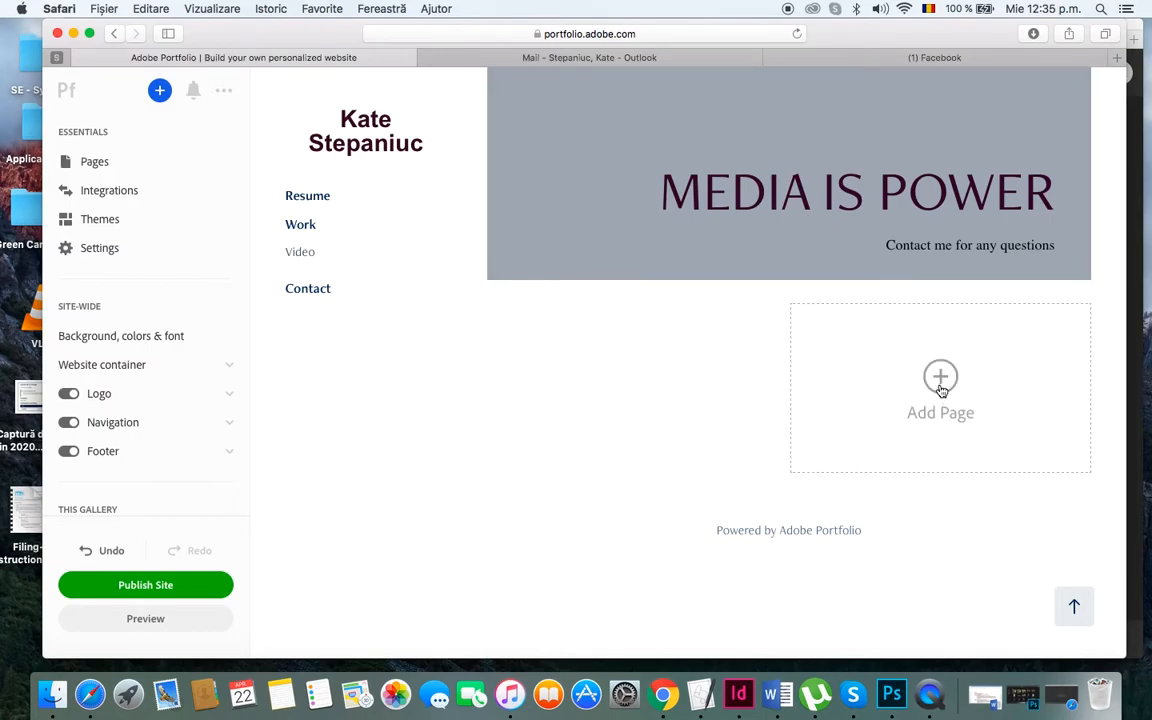
- Create a new page titled 'Audio' with destination Work
click(940, 390)
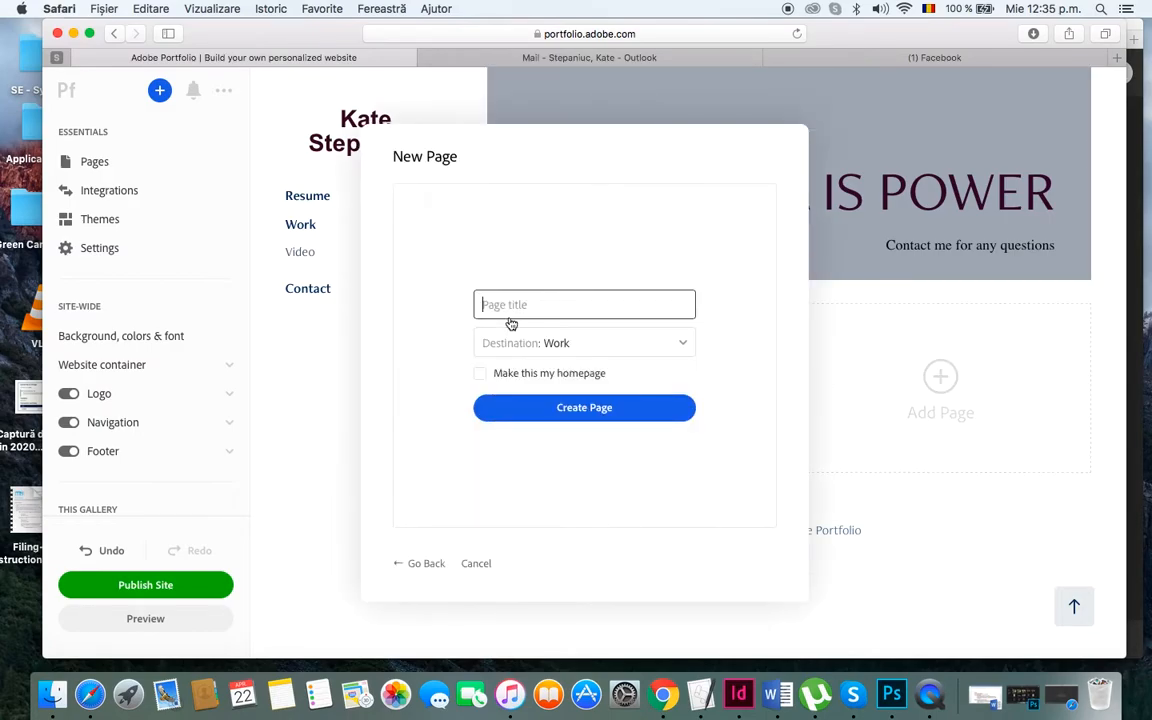
text(Audio)
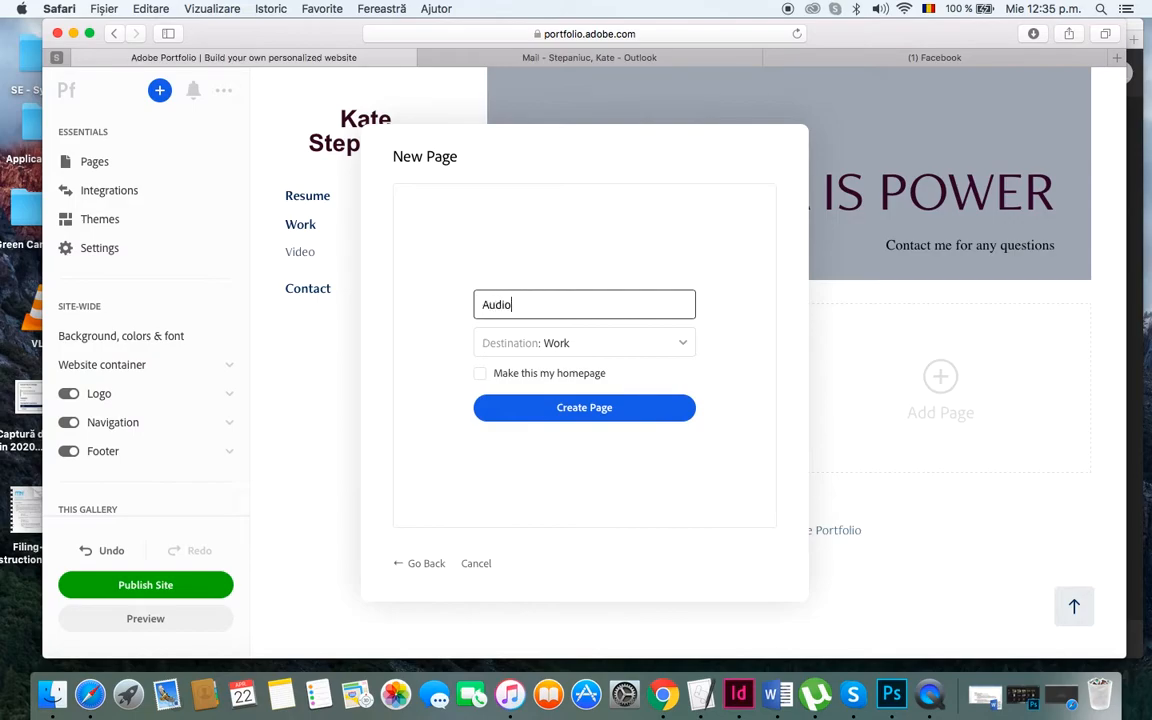
mouse_move(584, 408)
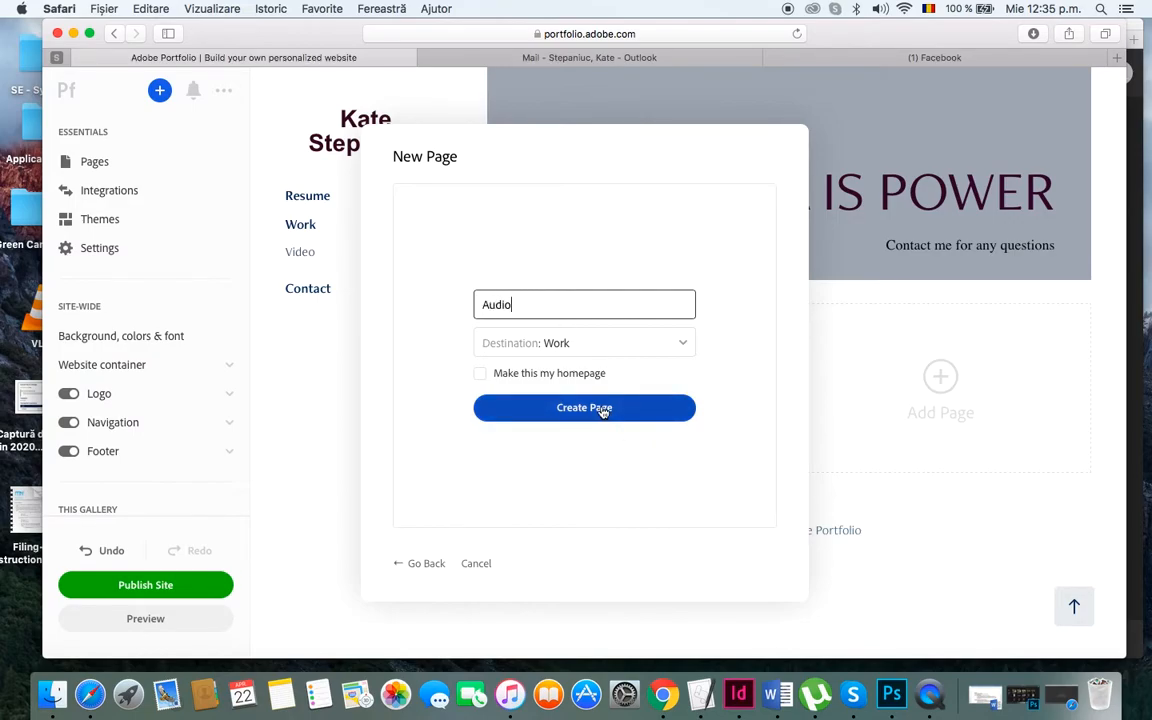
click(584, 408)
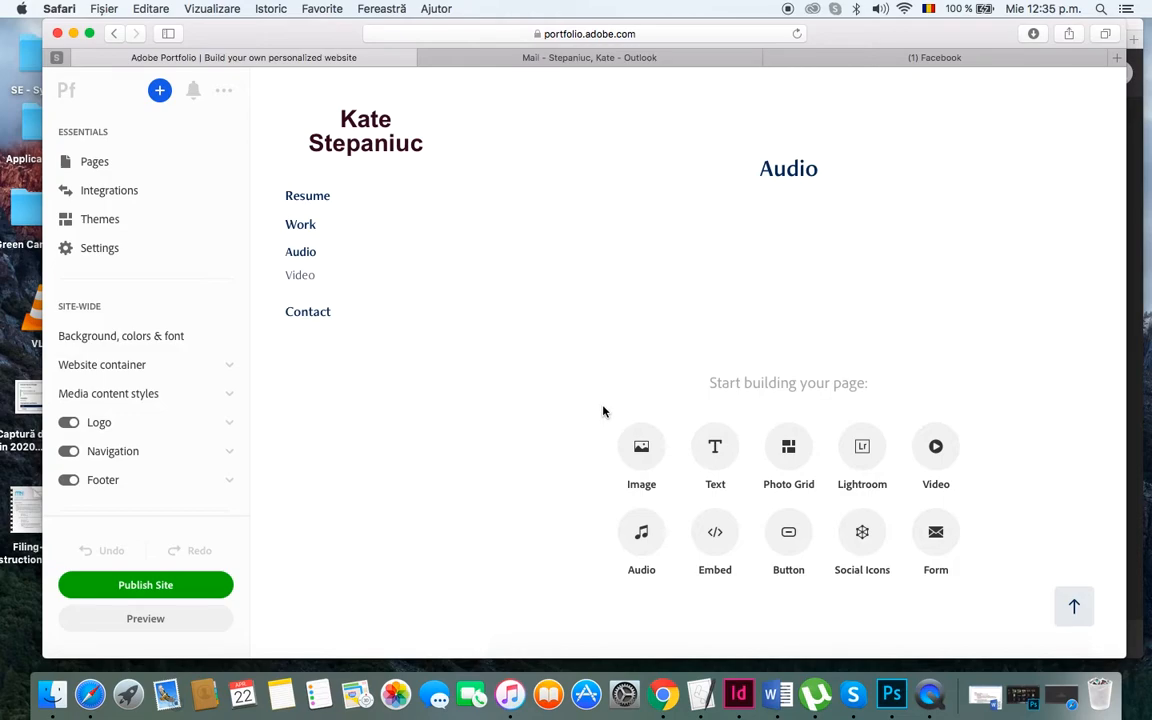
scroll(down, 3)
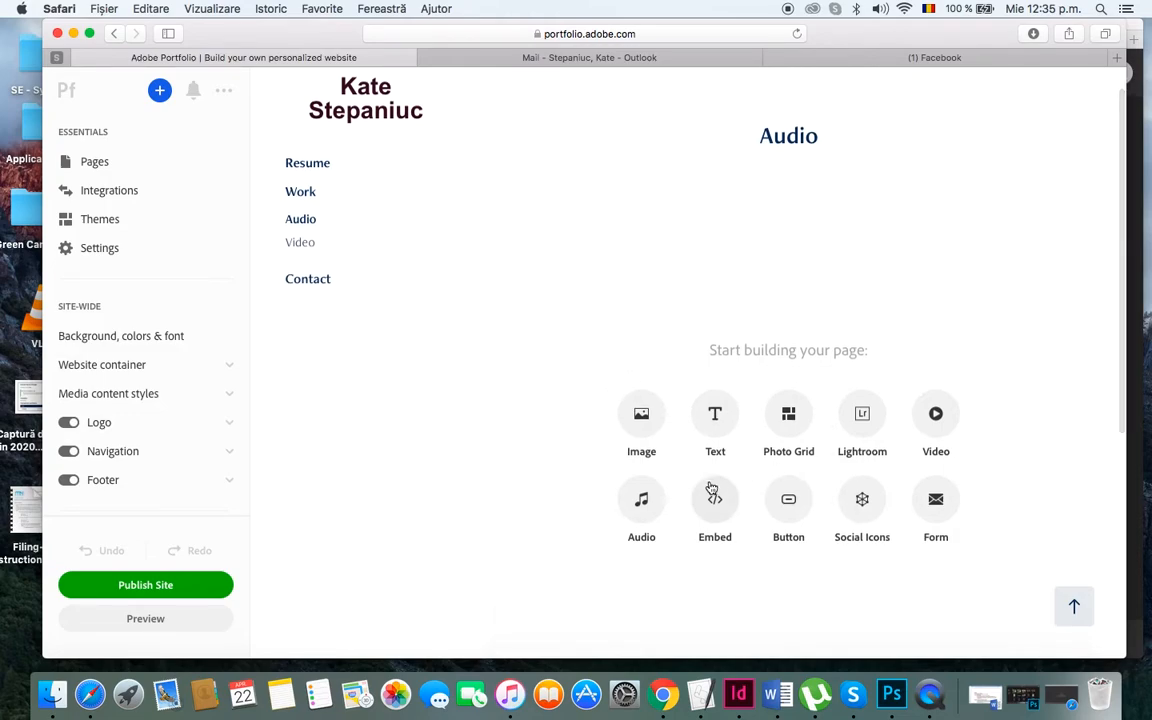
- Upload the mp3 track to the Audio page and return to the Work gallery
click(640, 510)
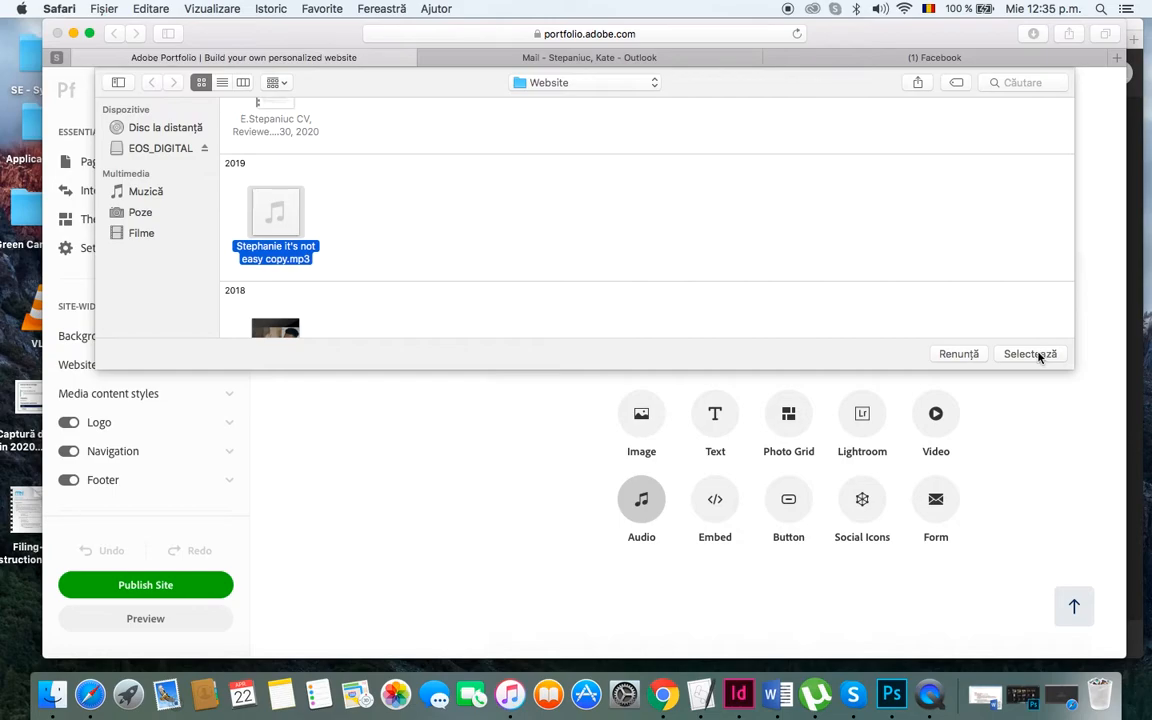
click(1030, 352)
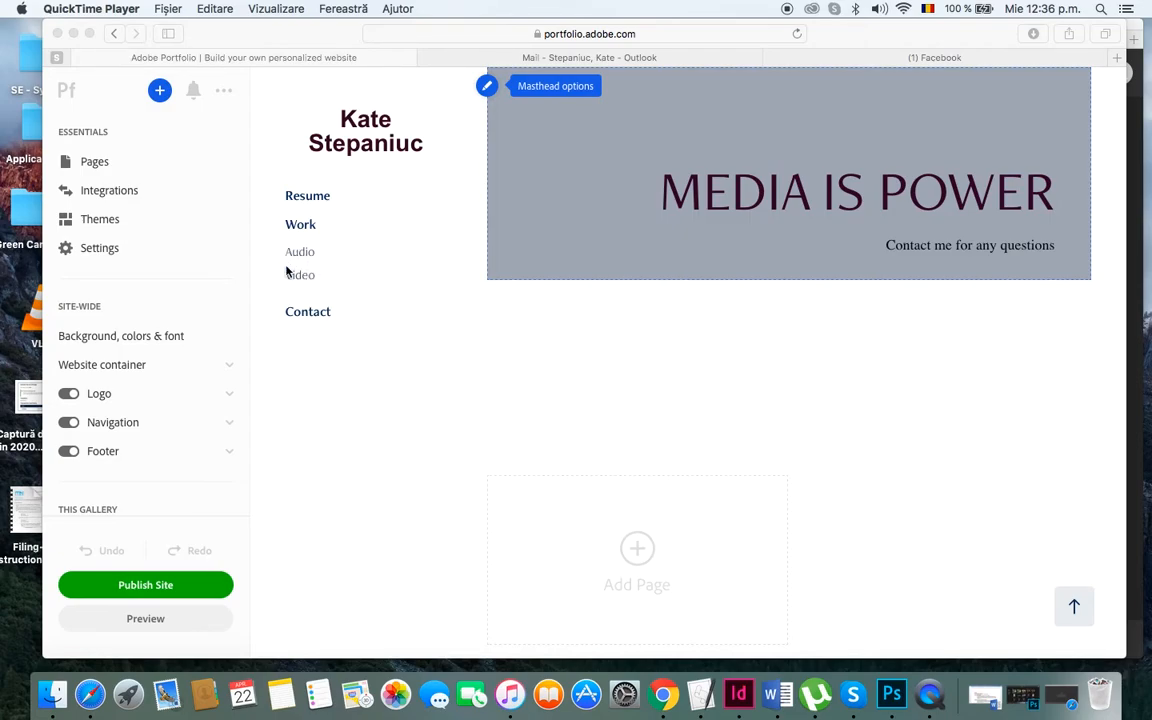
scroll(down, 3)
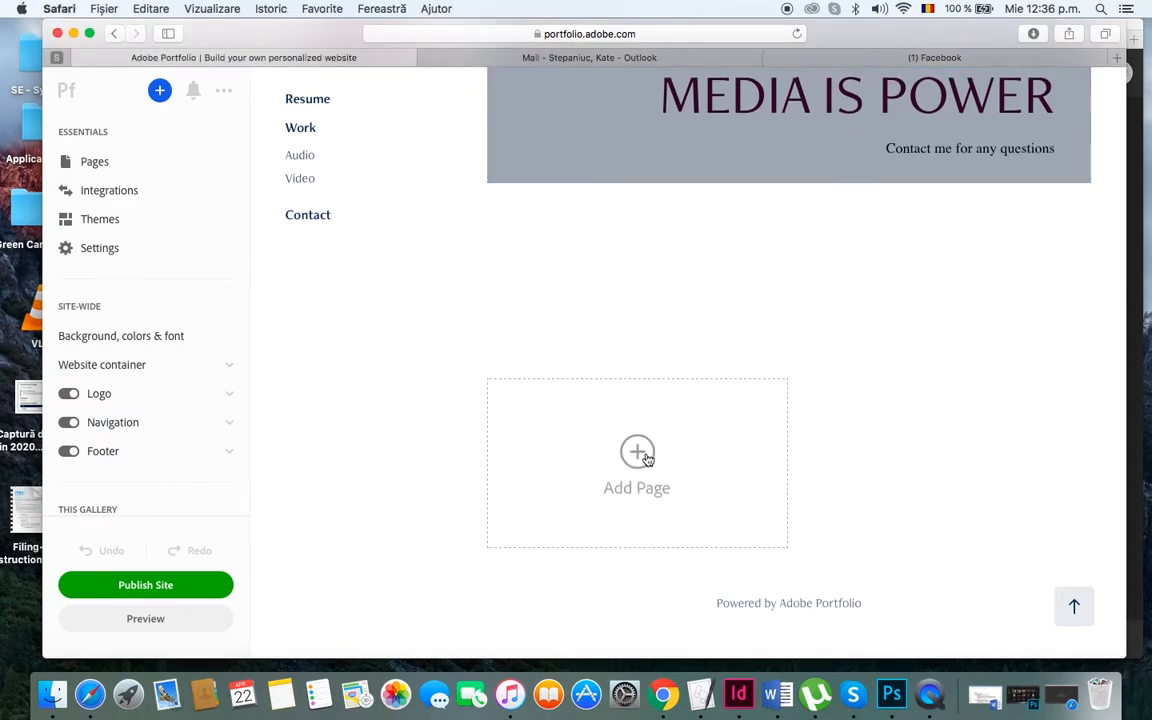
- Create a custom sub-page titled 'Magazine Cover' under Work
click(636, 452)
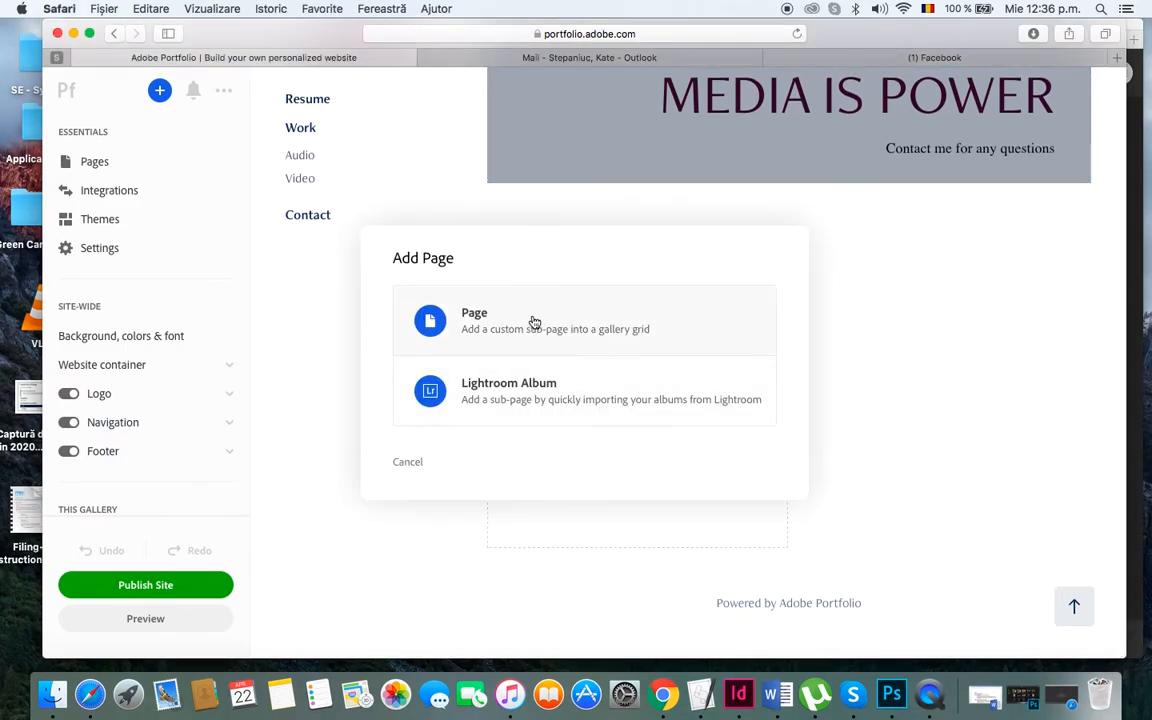
click(474, 320)
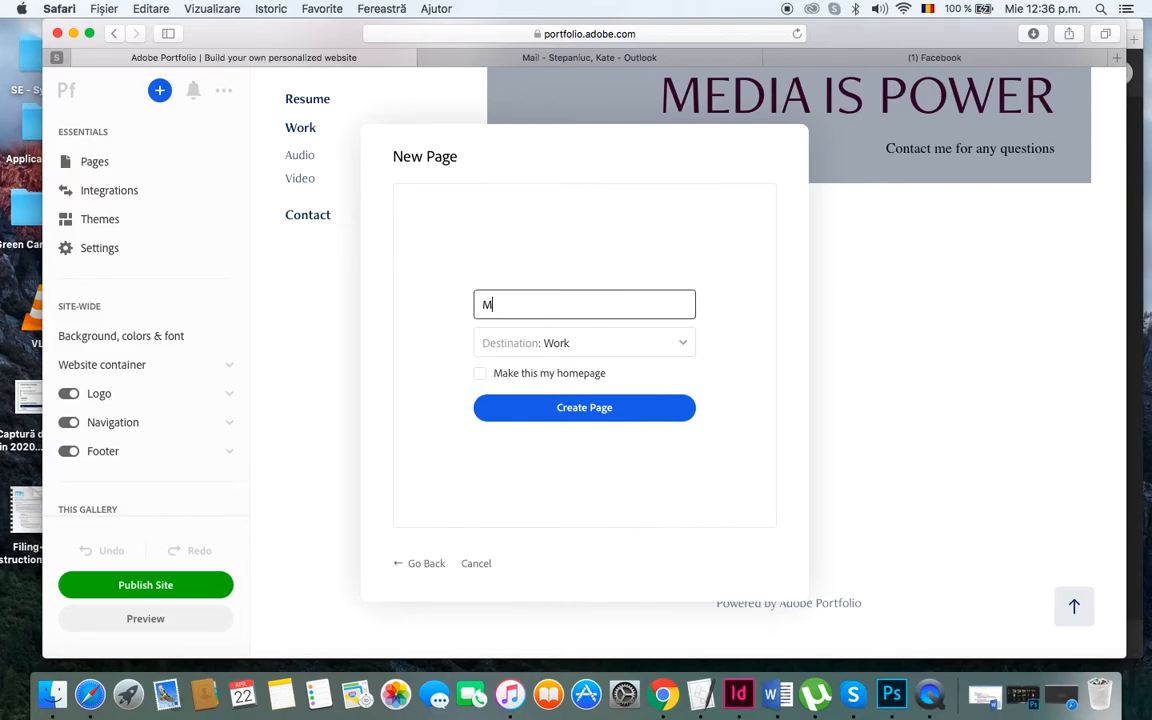
text(agazine)
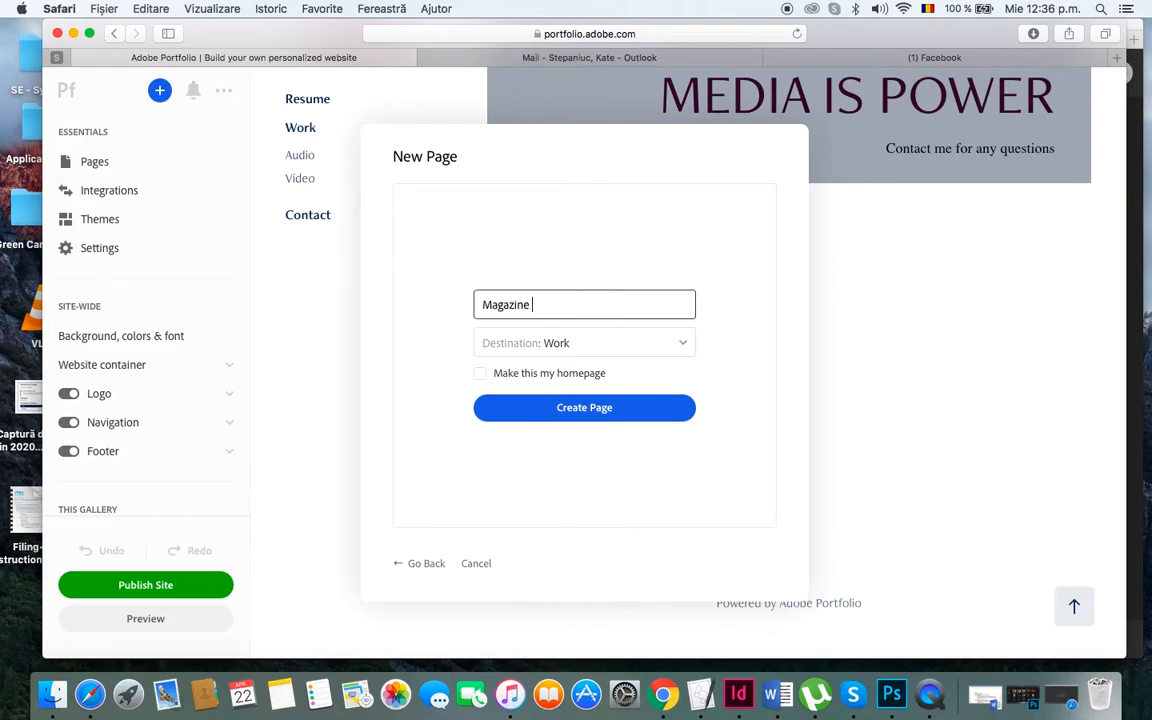
click(584, 408)
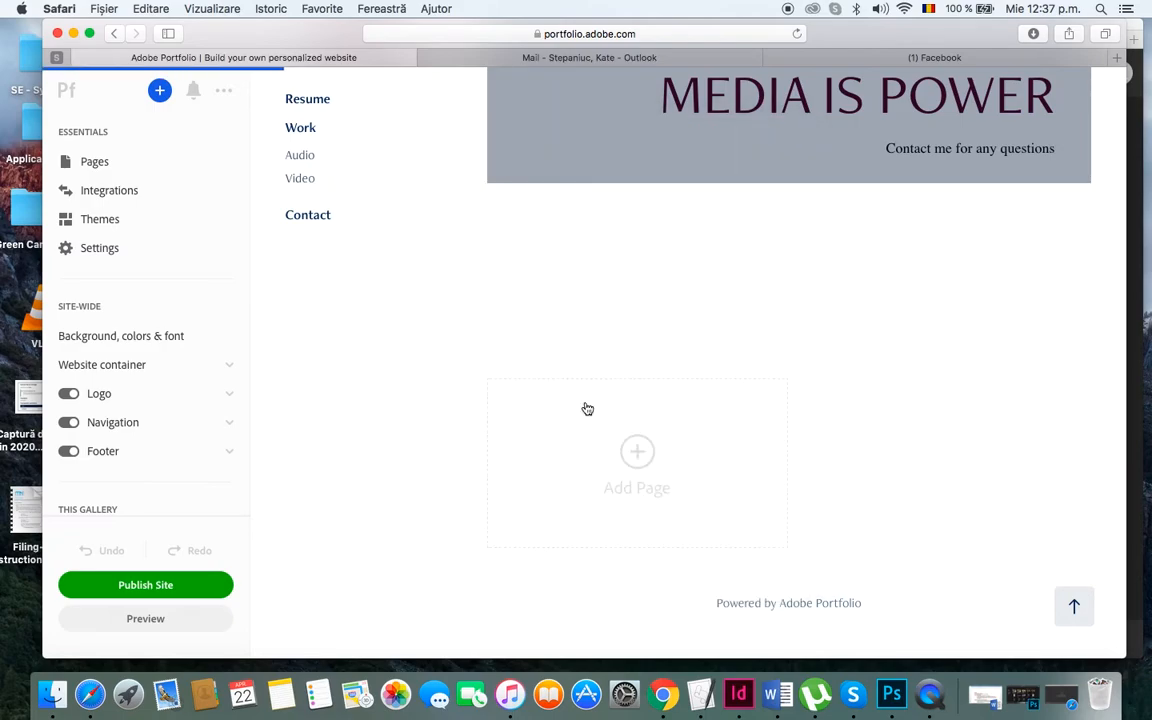
mouse_move(588, 408)
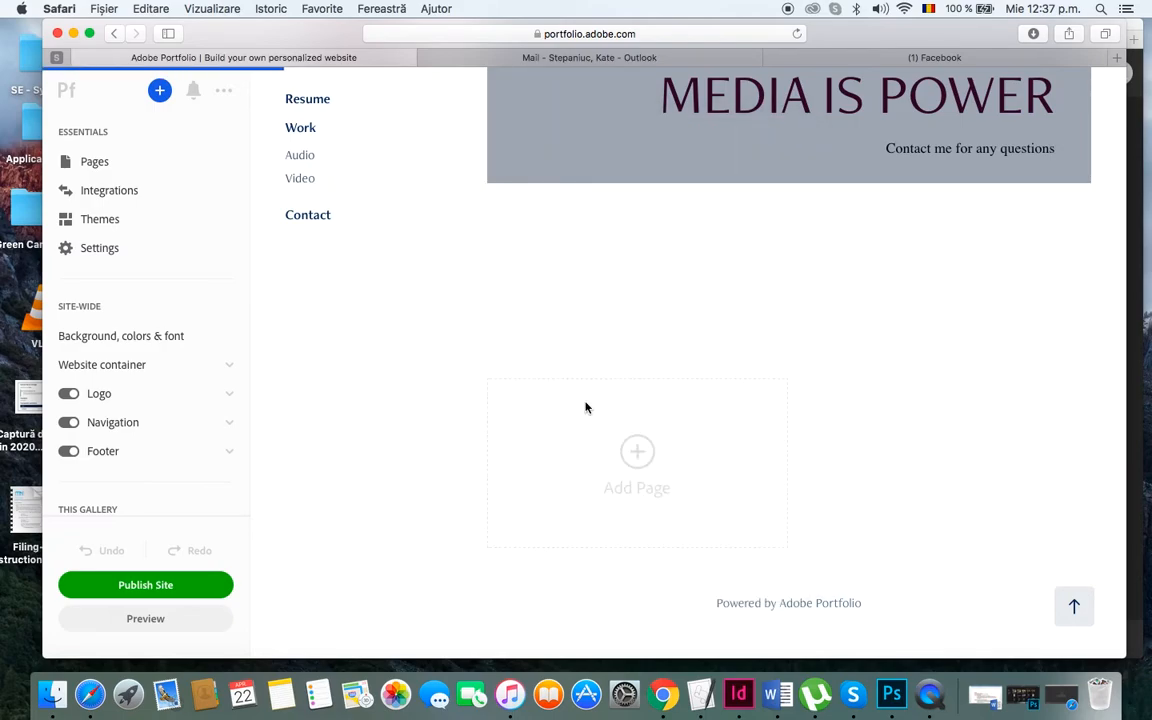
click(636, 452)
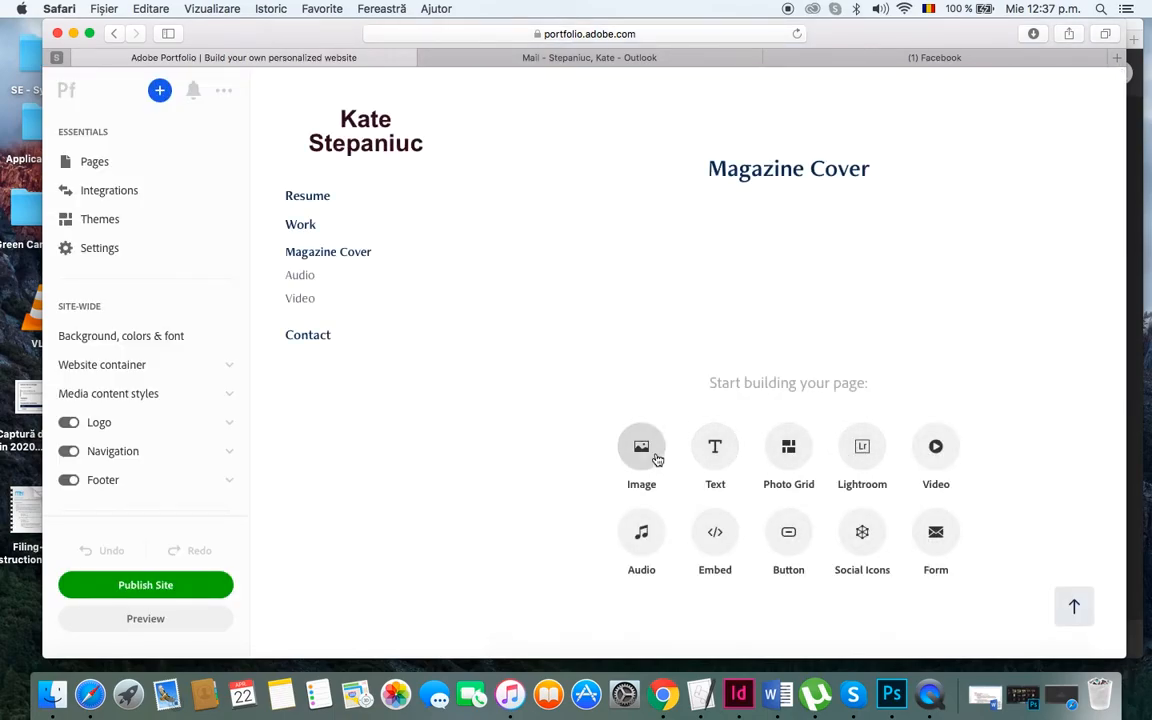
- Add an image to the Magazine Cover page, selecting the Photoshop Cover .jpg from the Website folder
click(640, 446)
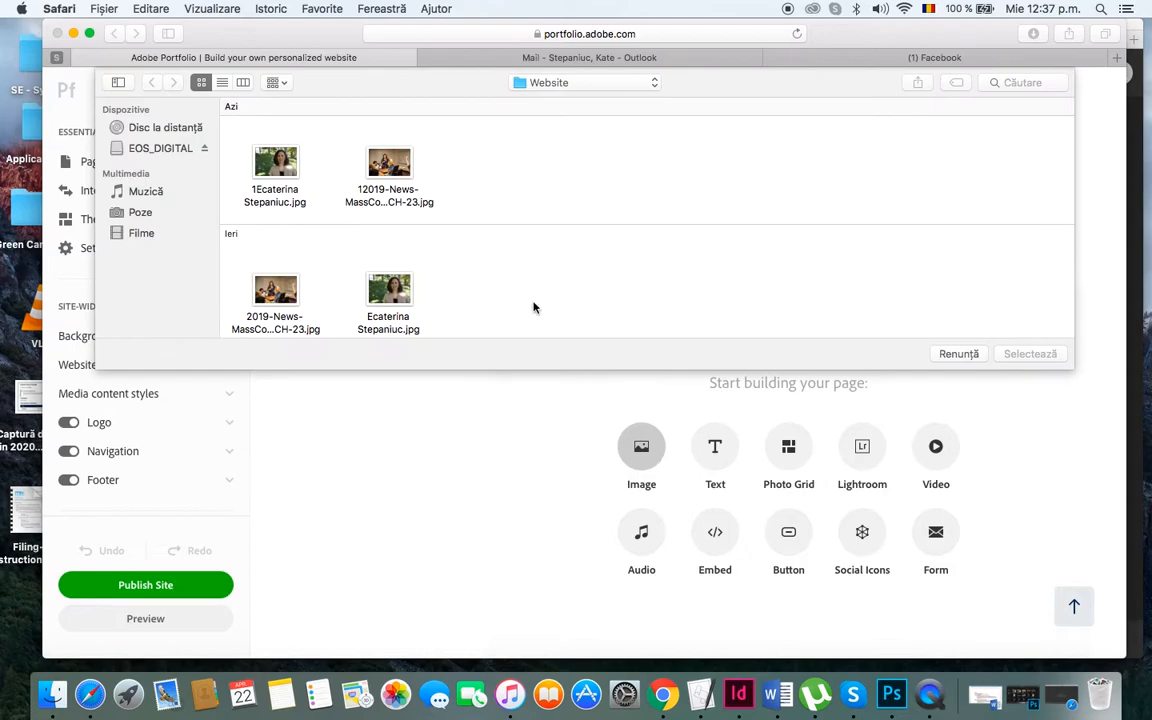
scroll(down, 3)
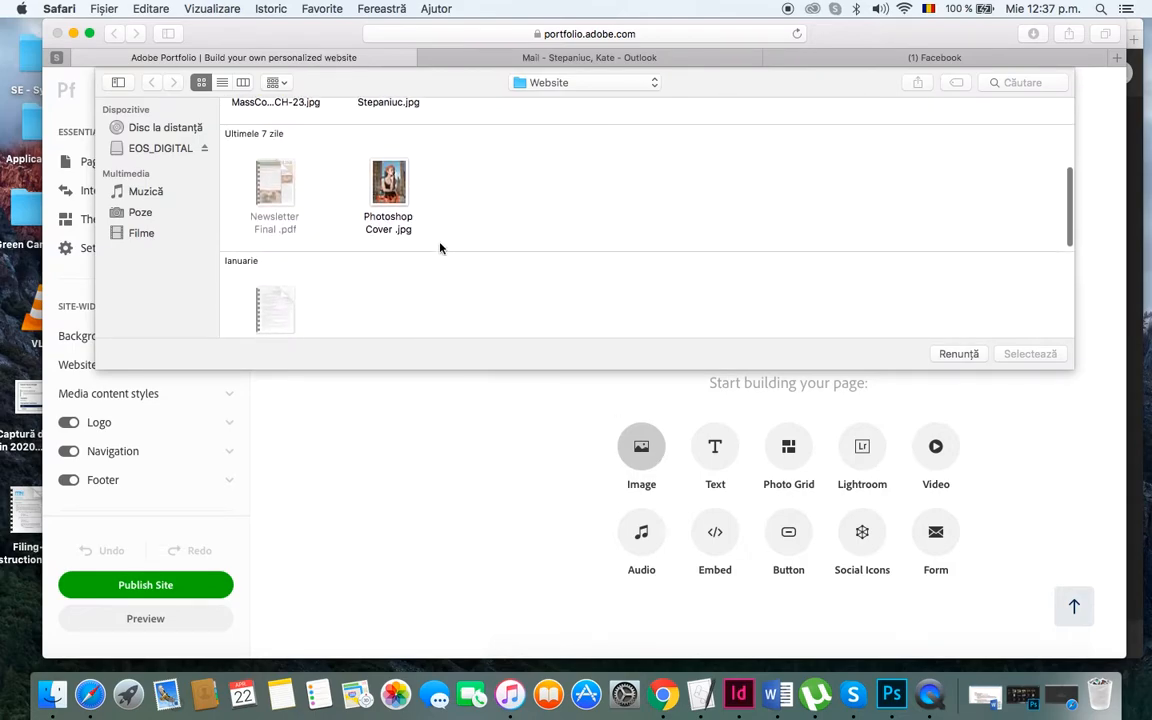
click(388, 182)
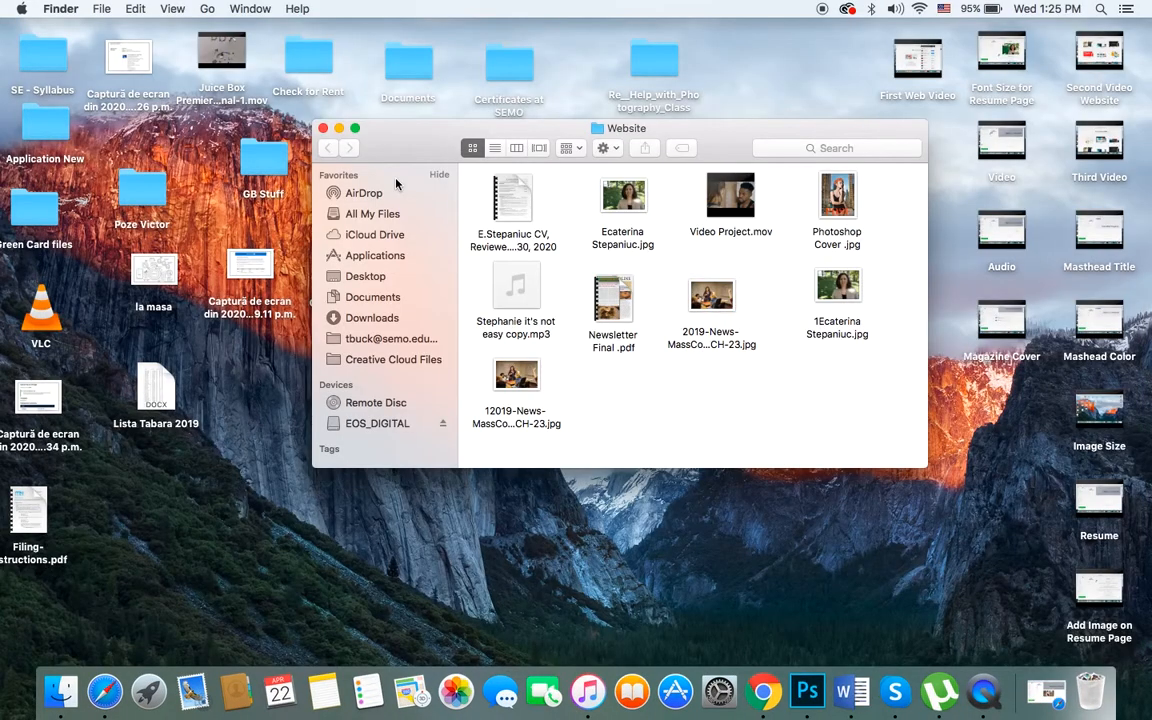
mouse_move(714, 404)
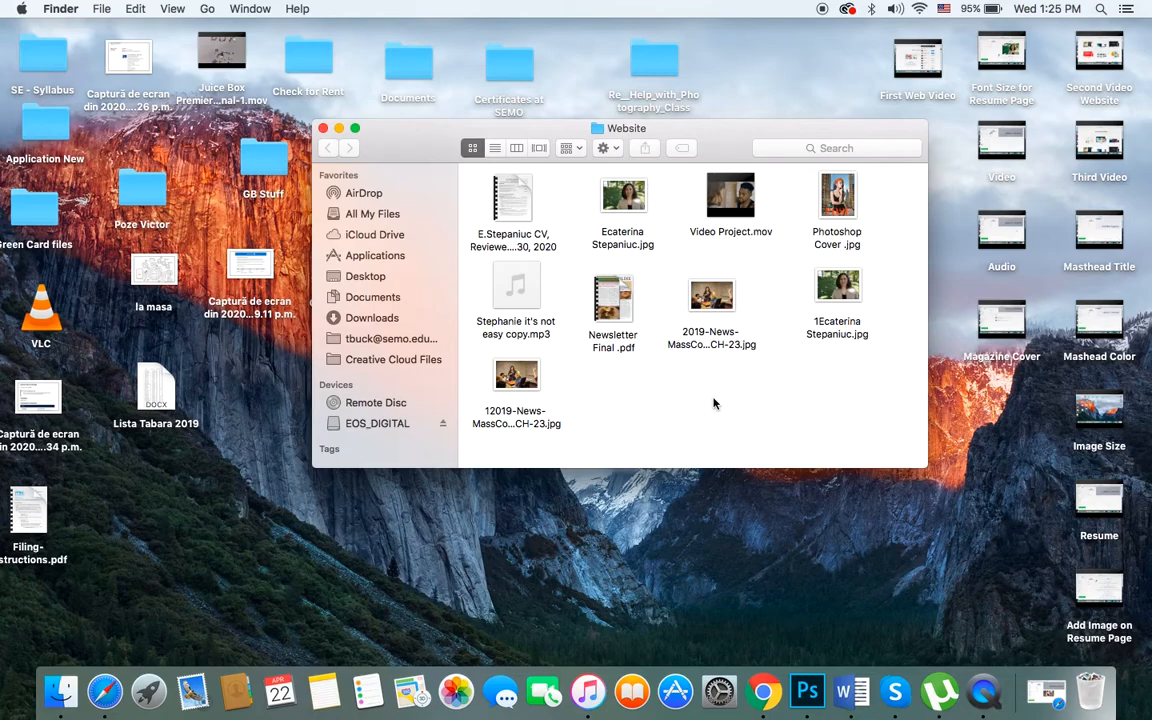
- Open Newsletter Final.pdf from the Website folder in Preview
click(612, 300)
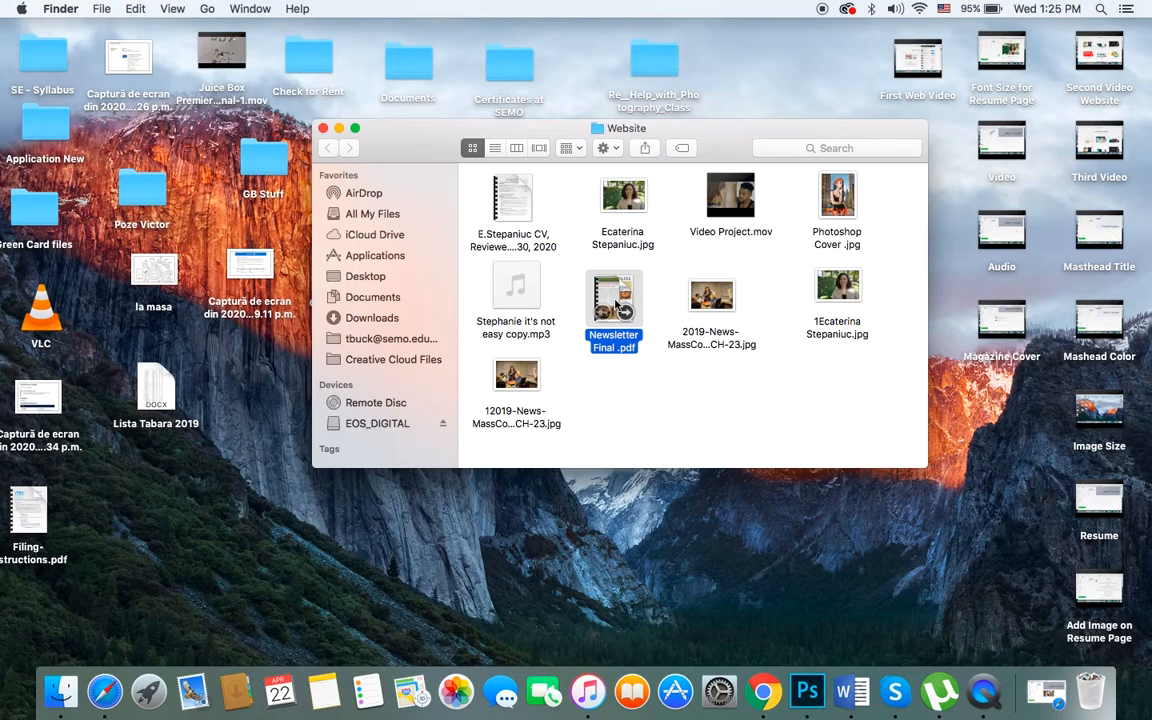
double_click(612, 300)
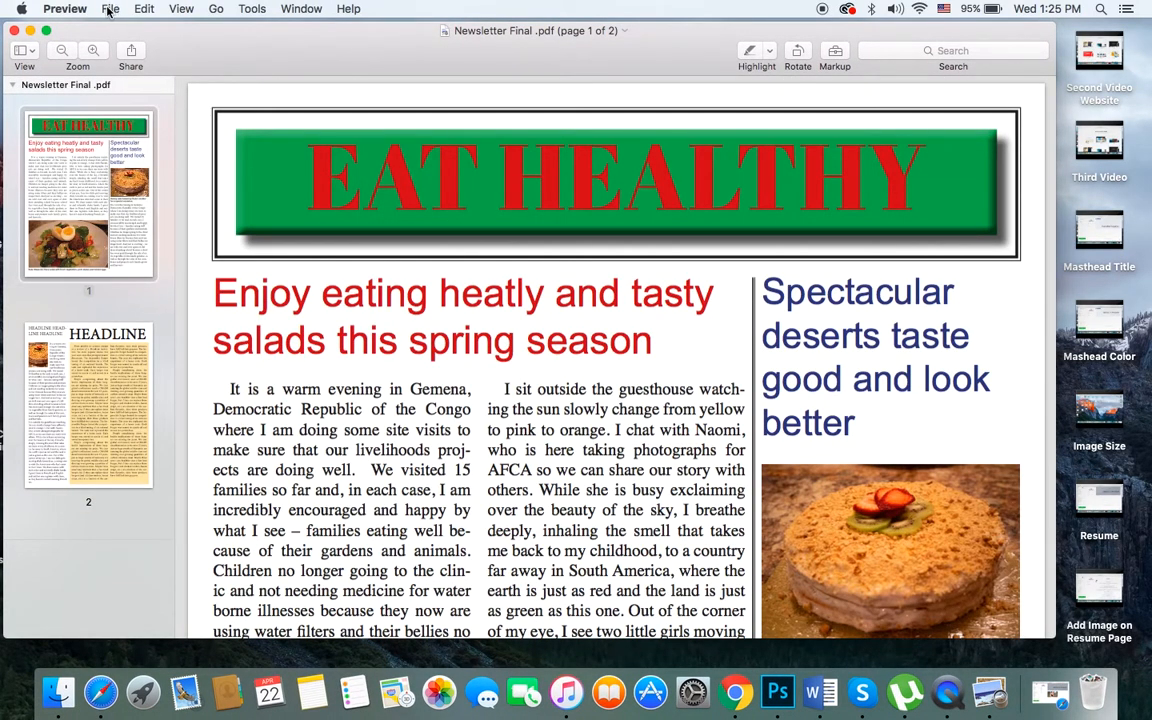
- Export a copy of the newsletter into the Website folder with an edited file name
click(110, 8)
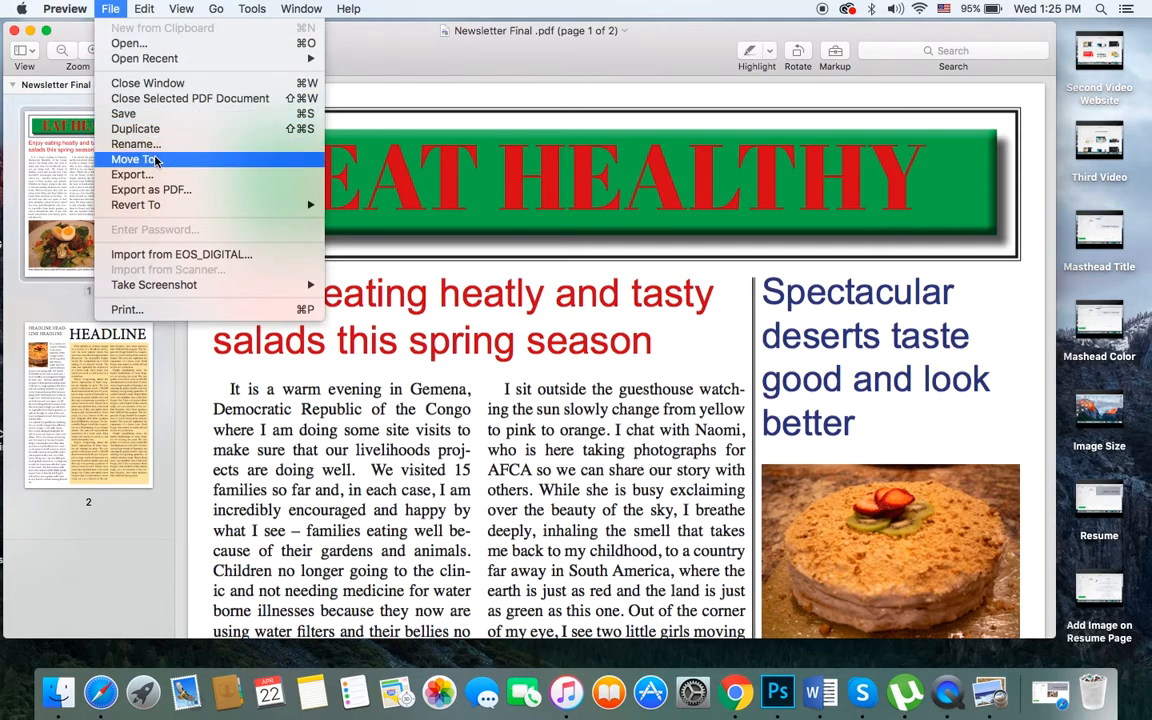
mouse_move(136, 204)
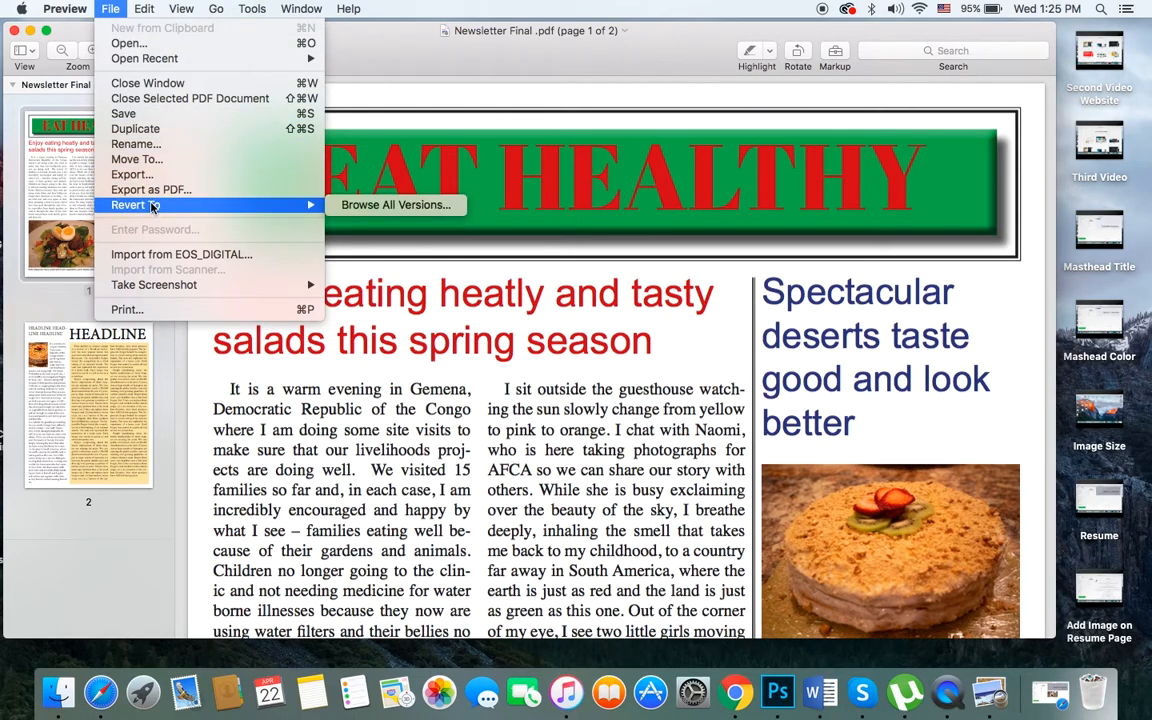
mouse_move(132, 174)
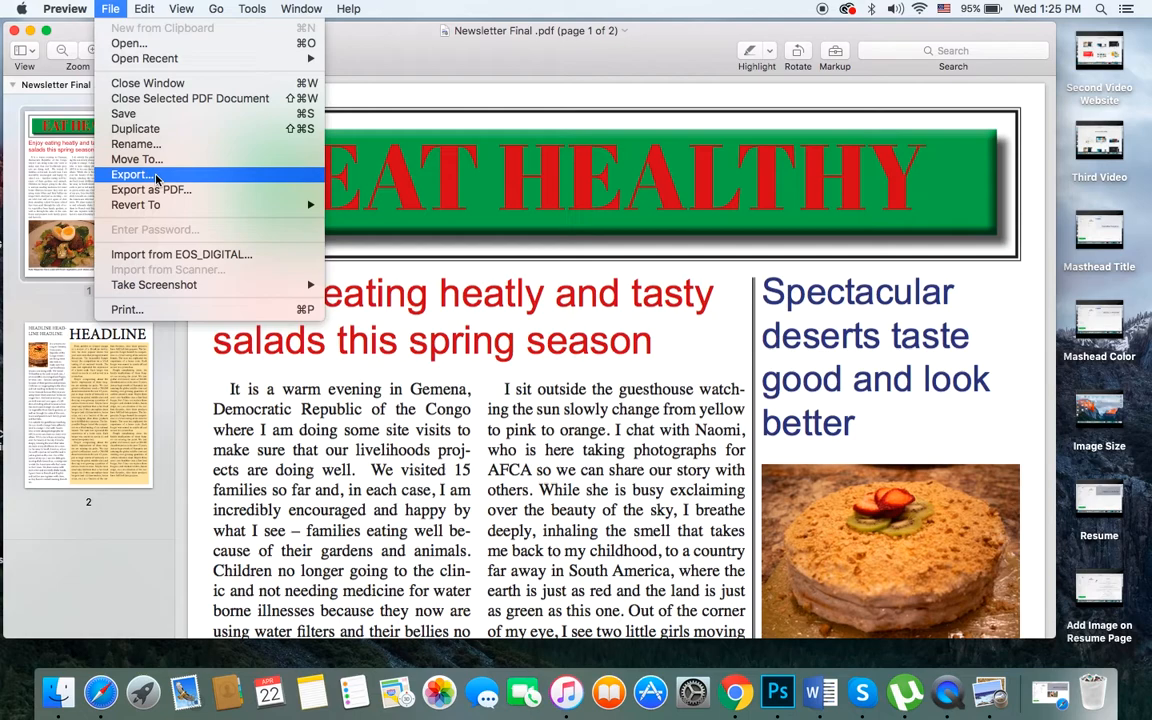
click(132, 174)
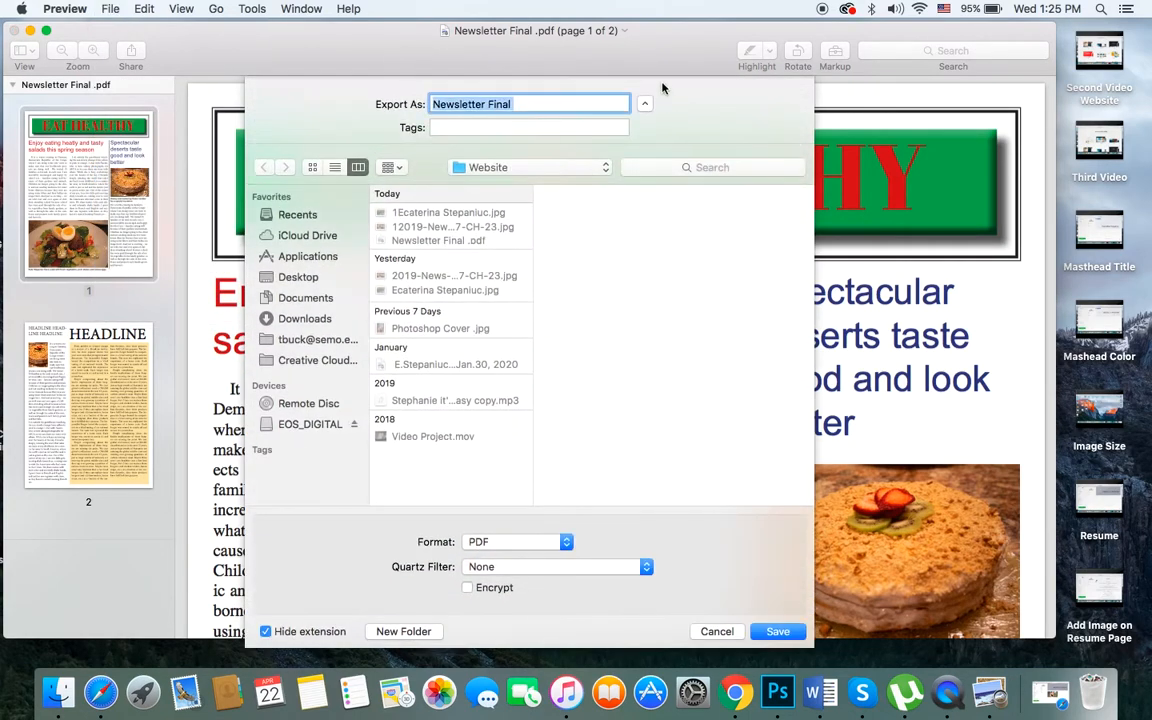
click(532, 104)
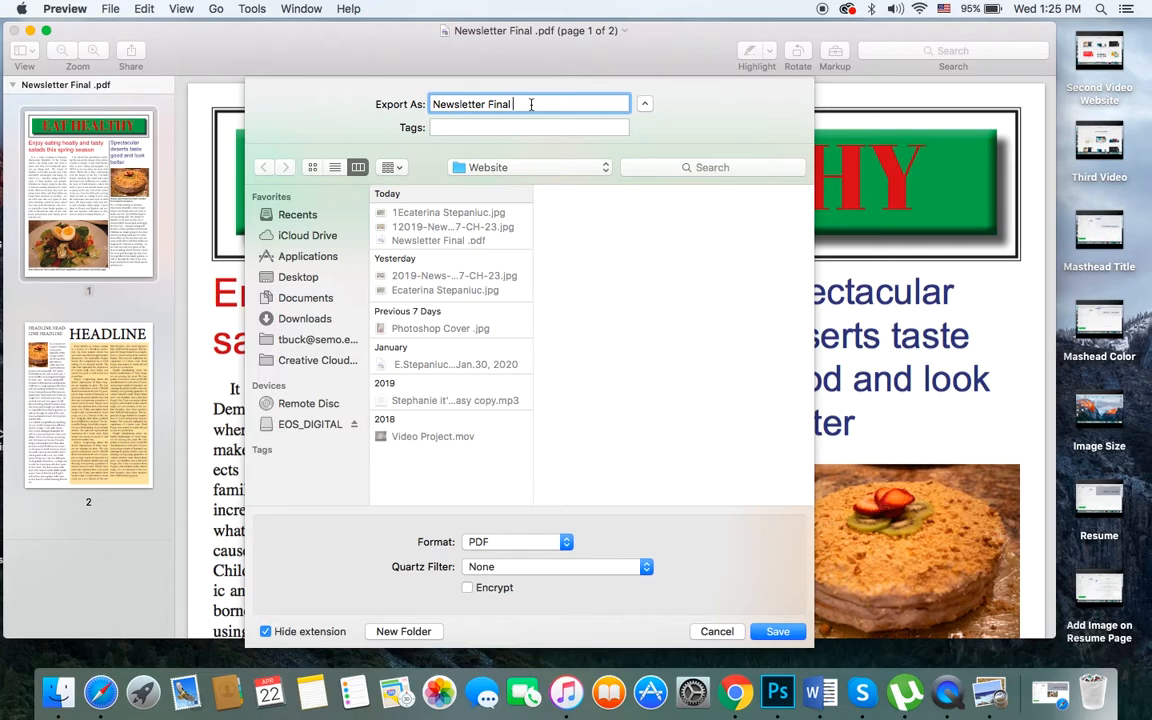
text(-)
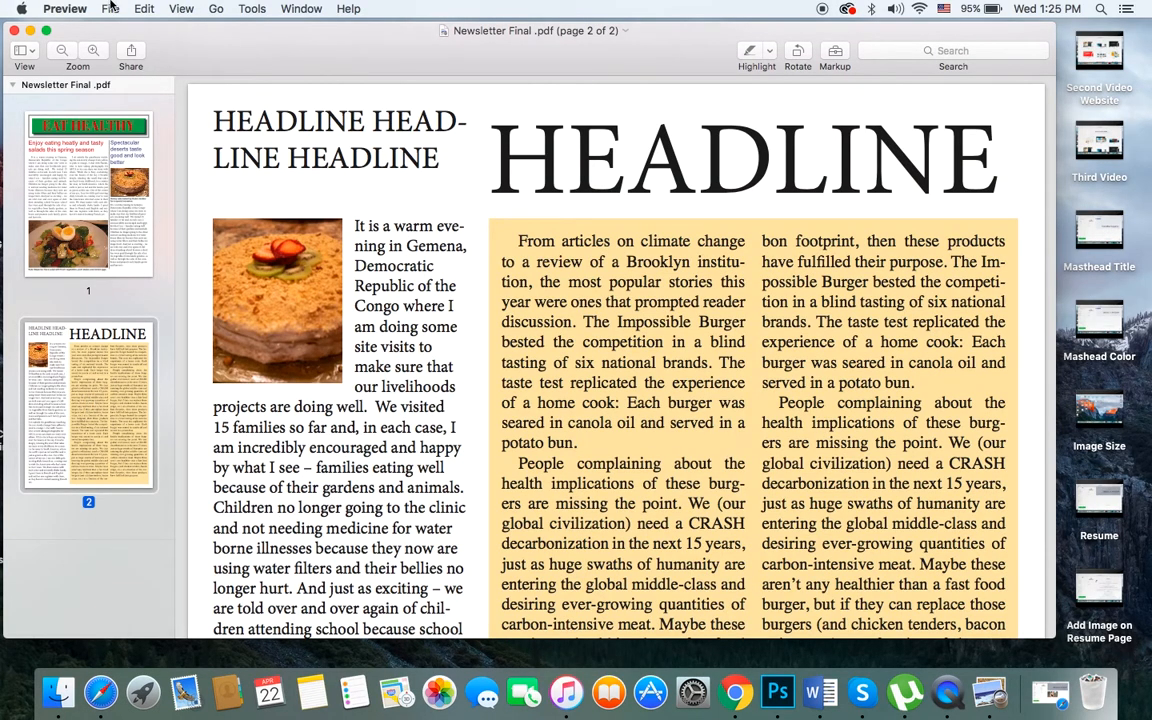
- Export the newsletter's second page as a JPEG image into the Website folder
click(112, 8)
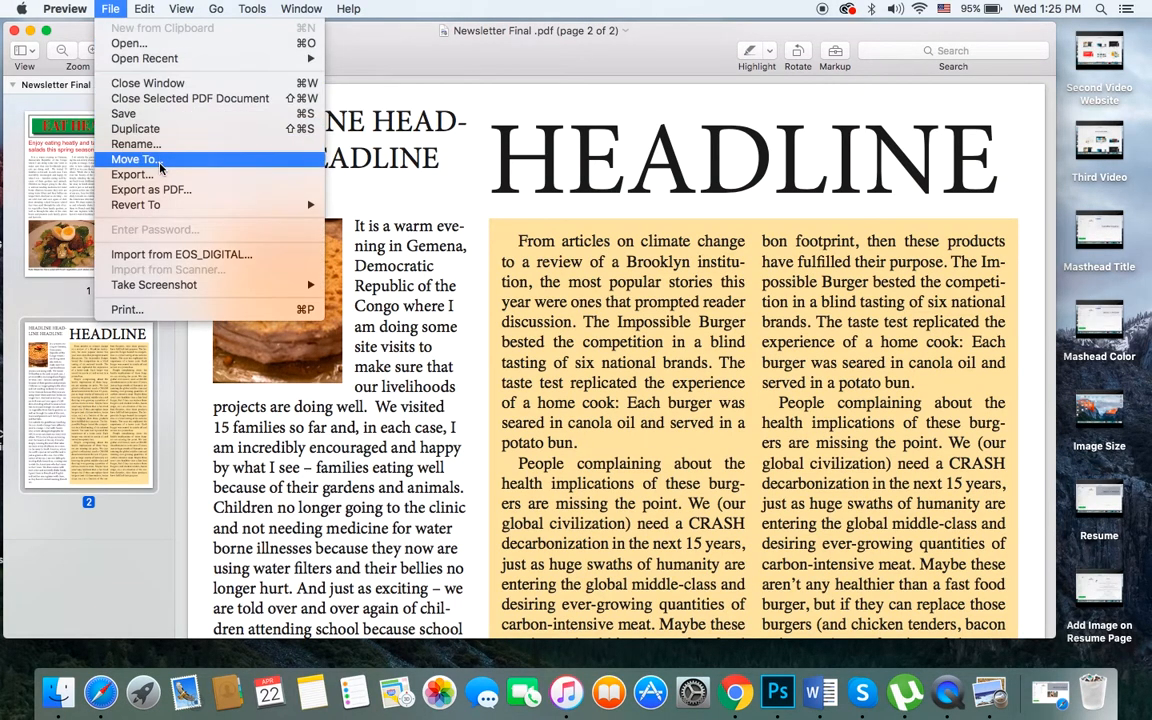
click(132, 174)
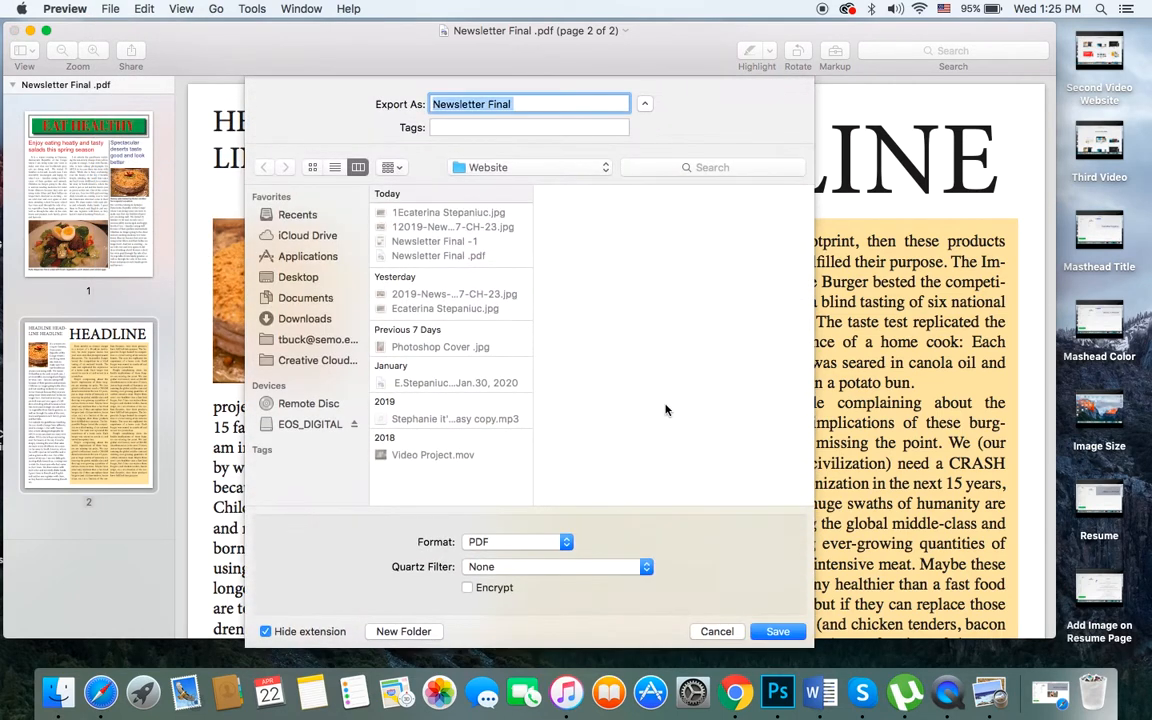
click(516, 540)
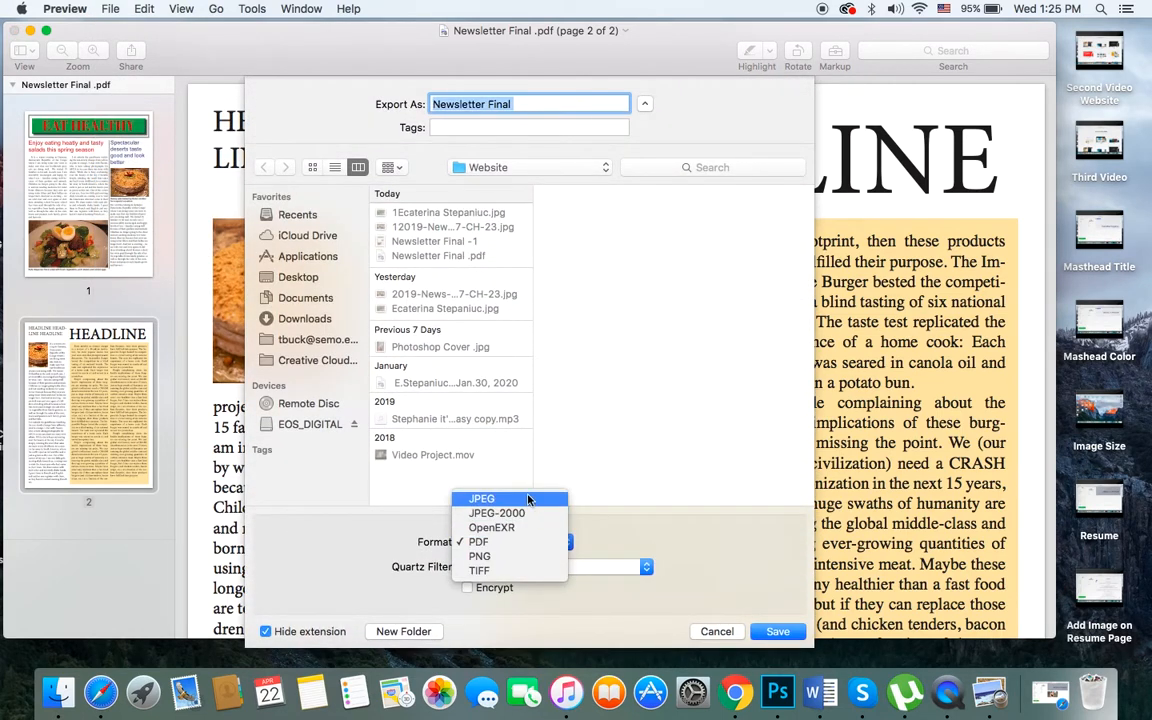
click(480, 498)
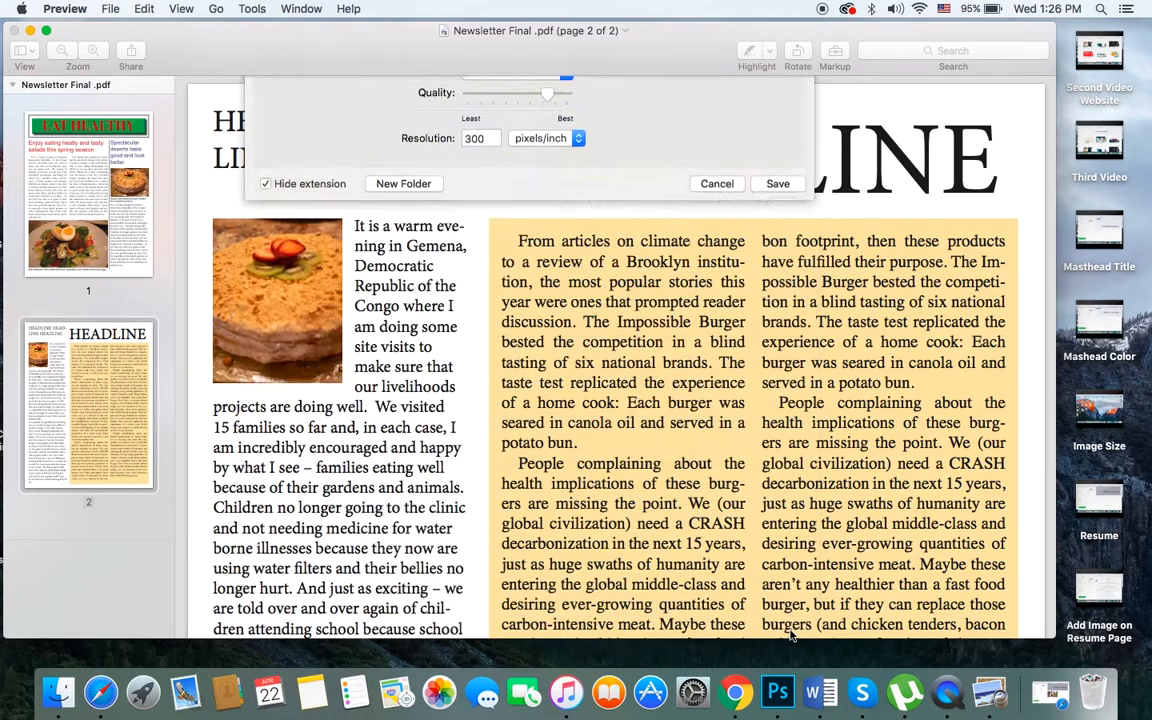
click(716, 184)
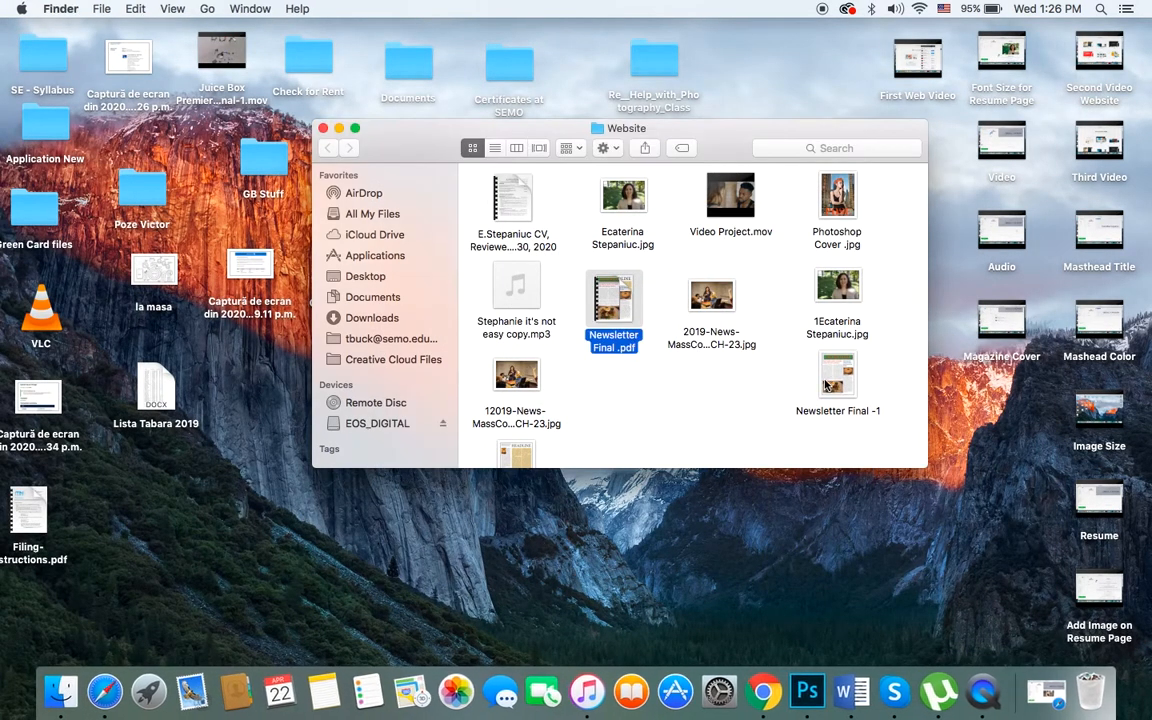
- Check the exported newsletter files in the Website folder before returning to the Portfolio editor
scroll(down, 3)
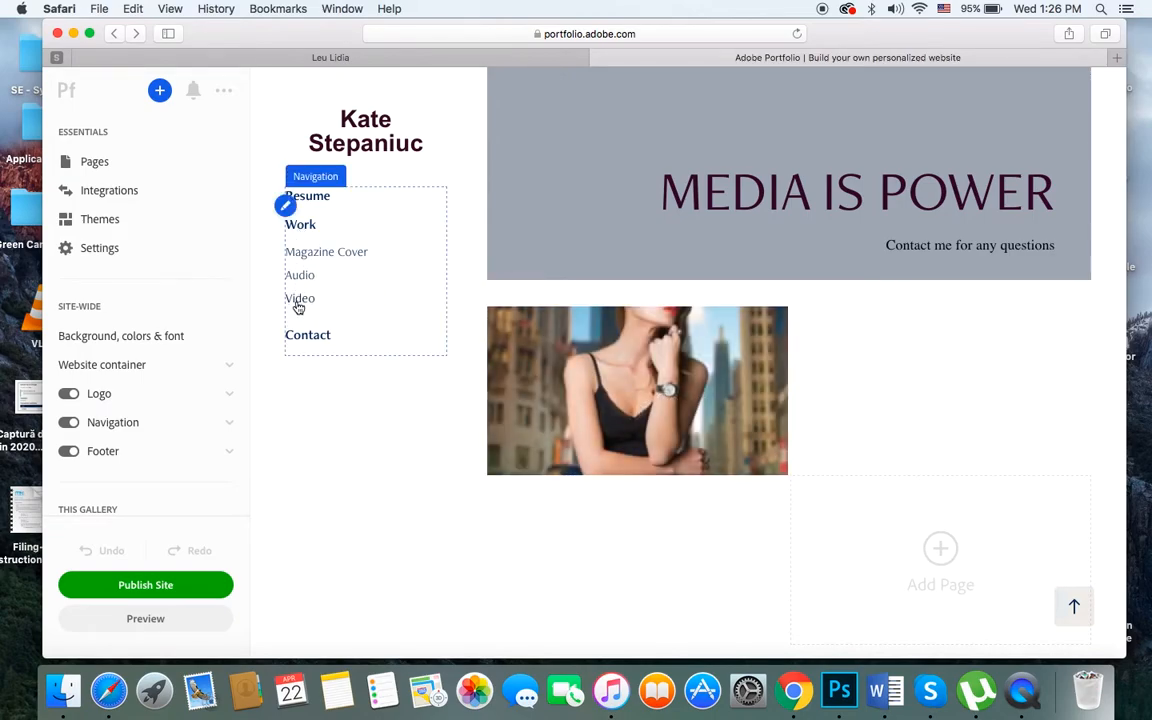
mouse_move(314, 260)
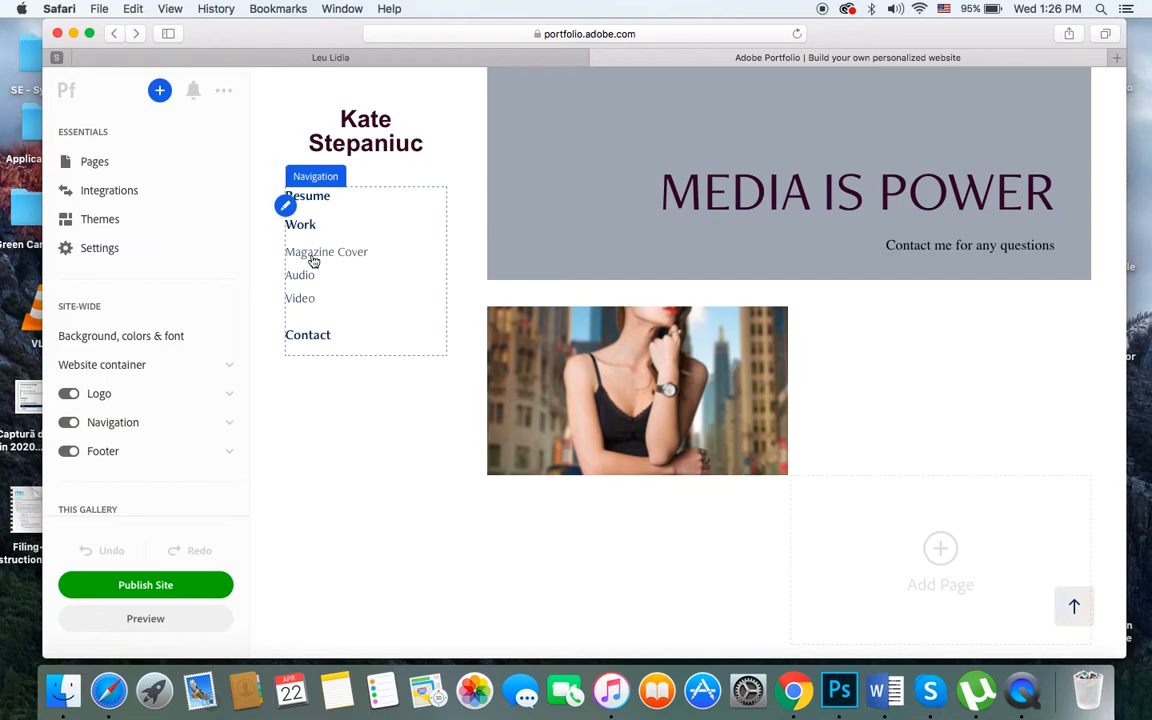
- Add a custom page titled 'Newsletter' with destination Work and create it
scroll(down, 3)
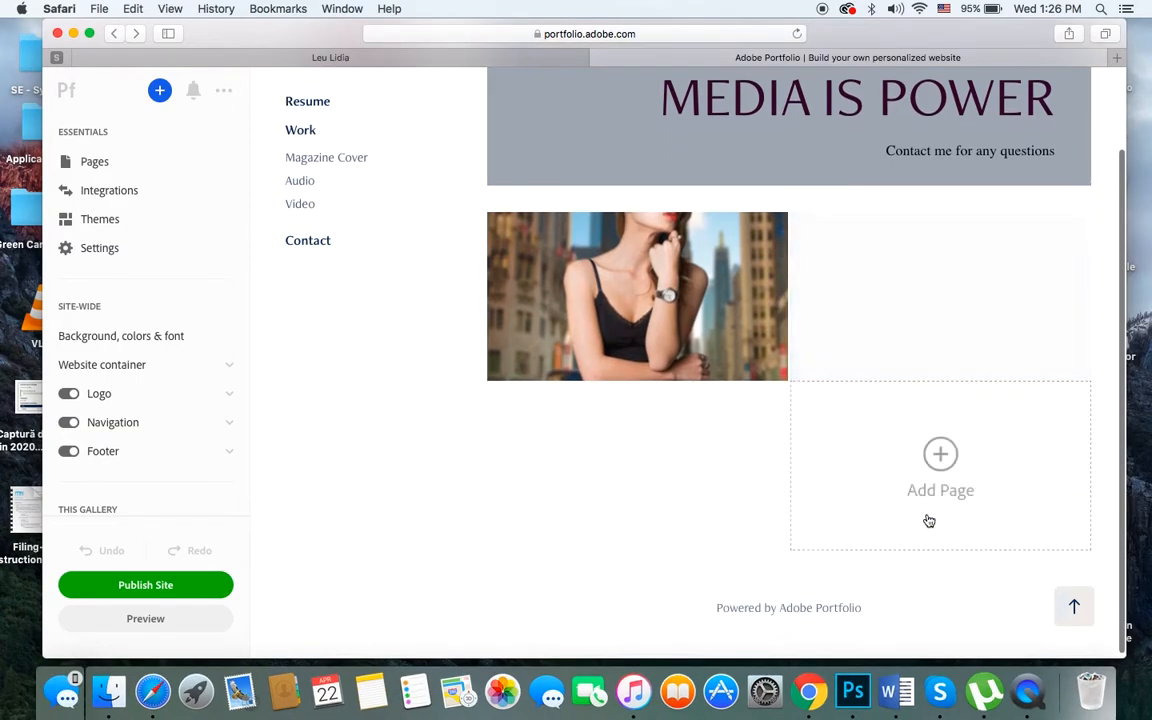
click(940, 454)
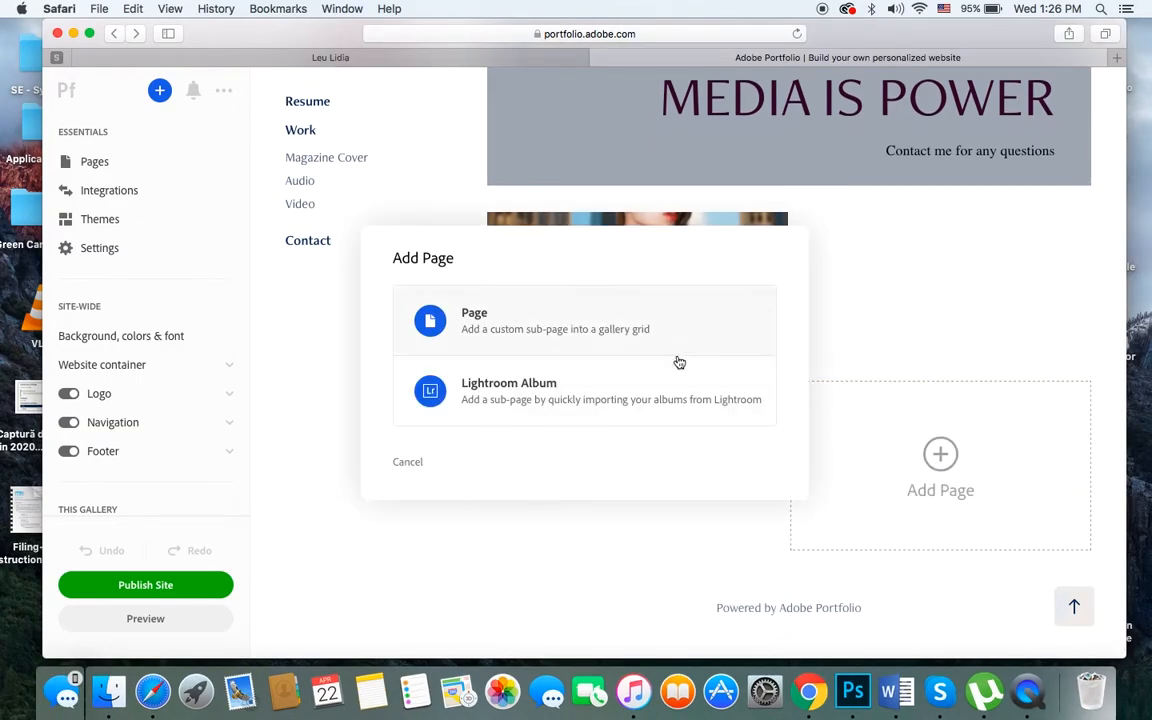
click(474, 320)
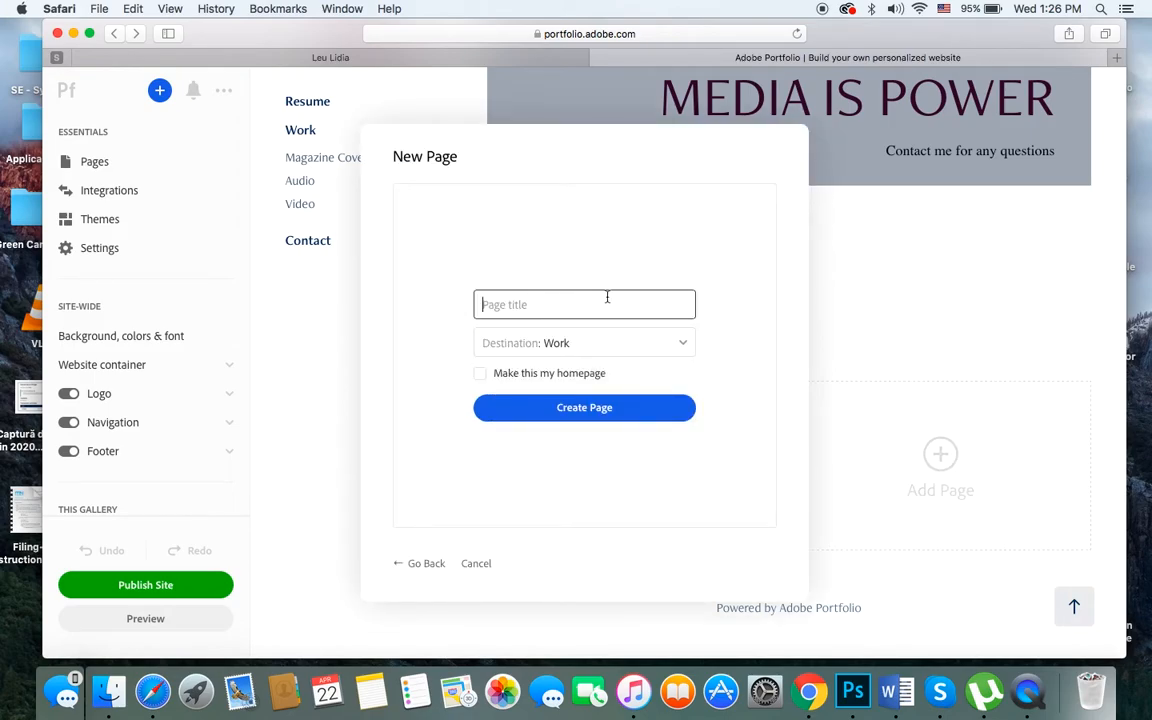
text(Newslet)
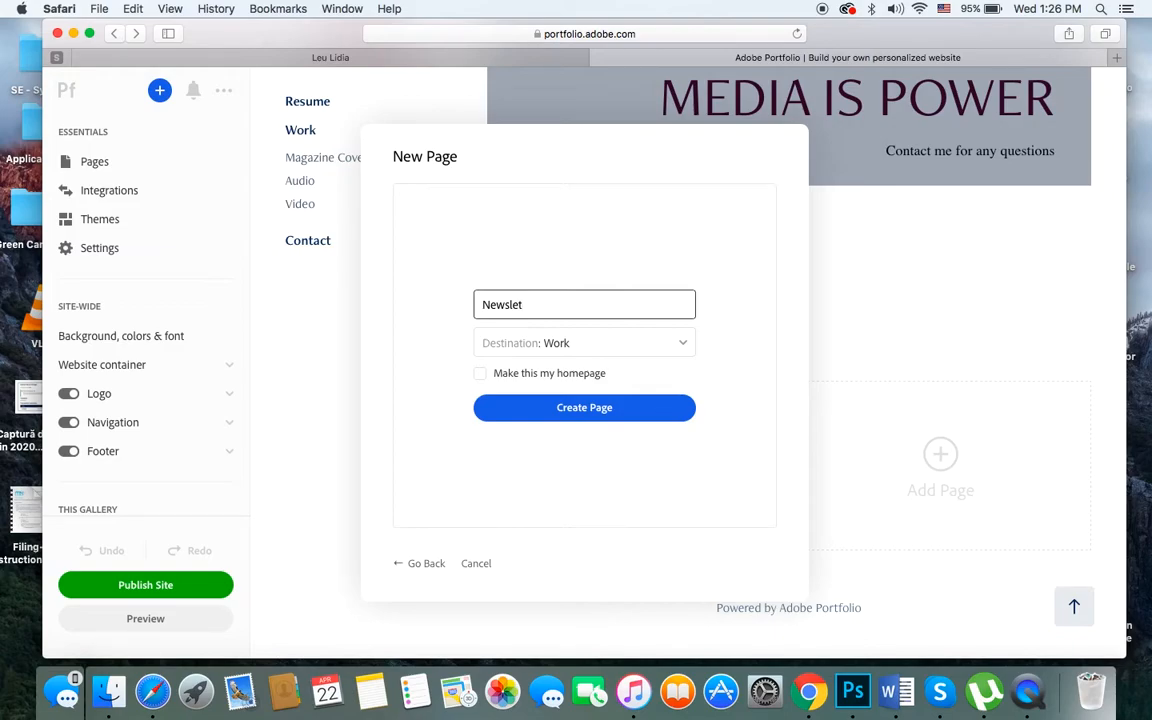
text(ter)
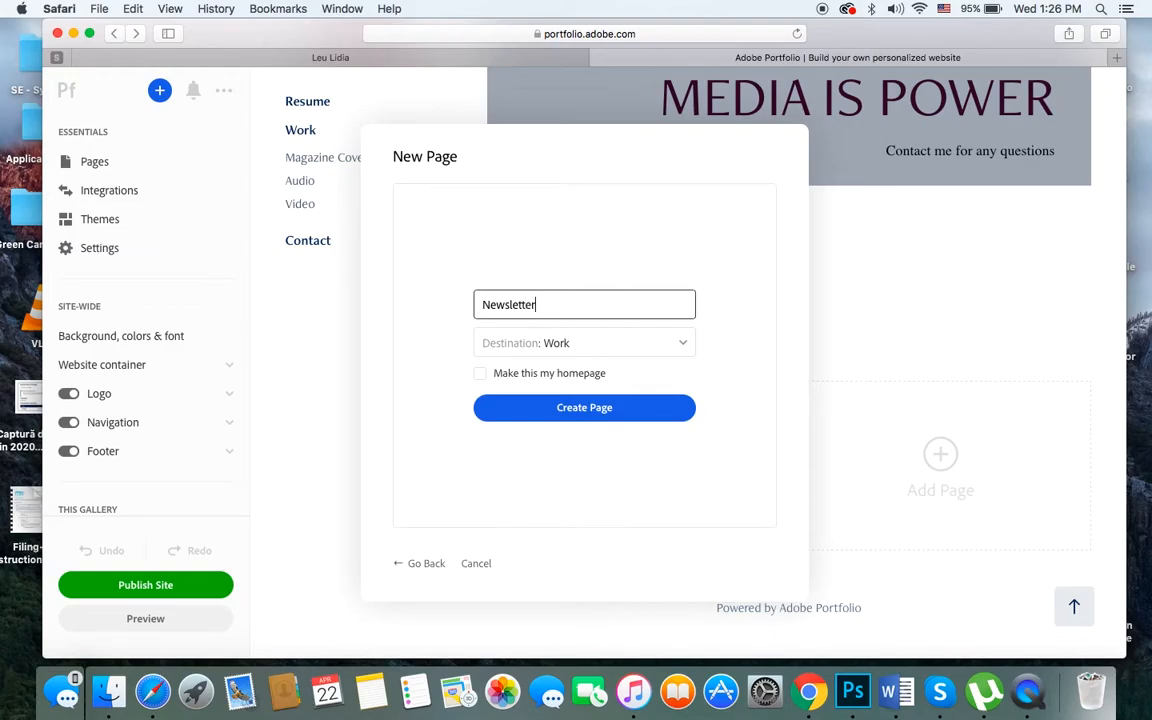
text(Proj)
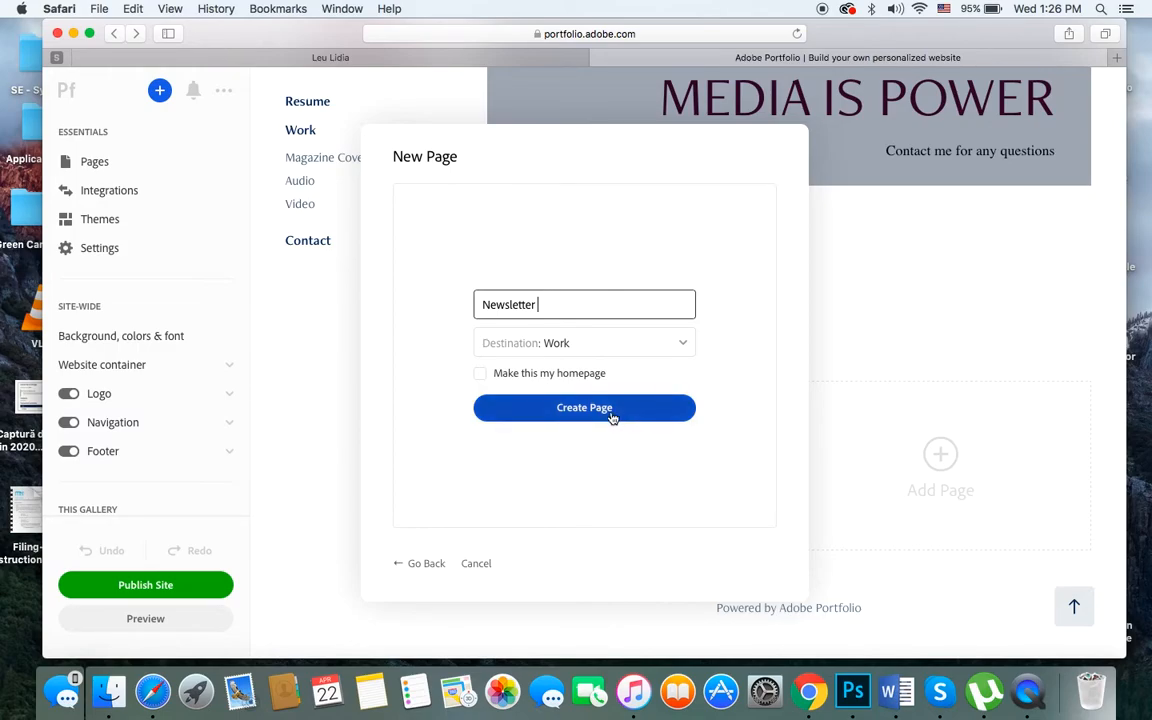
click(584, 408)
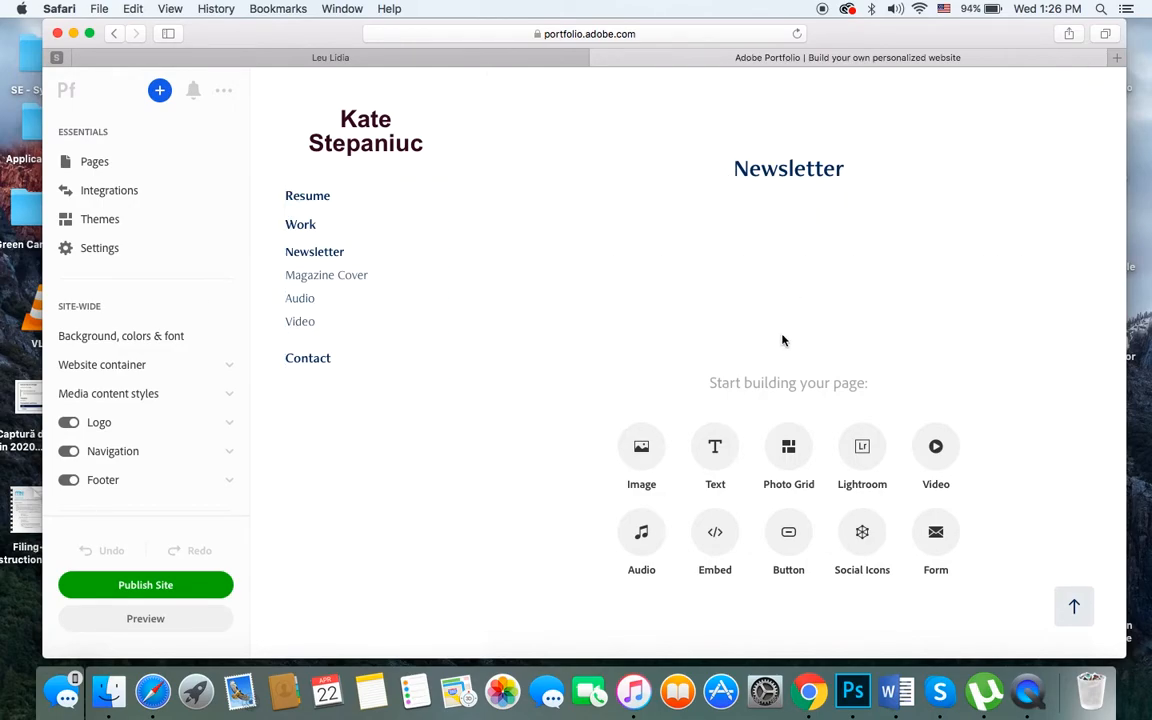
- Upload the 'Newsletter Final -1' image from the Website folder and scroll through the Eat Healthy layout
click(640, 446)
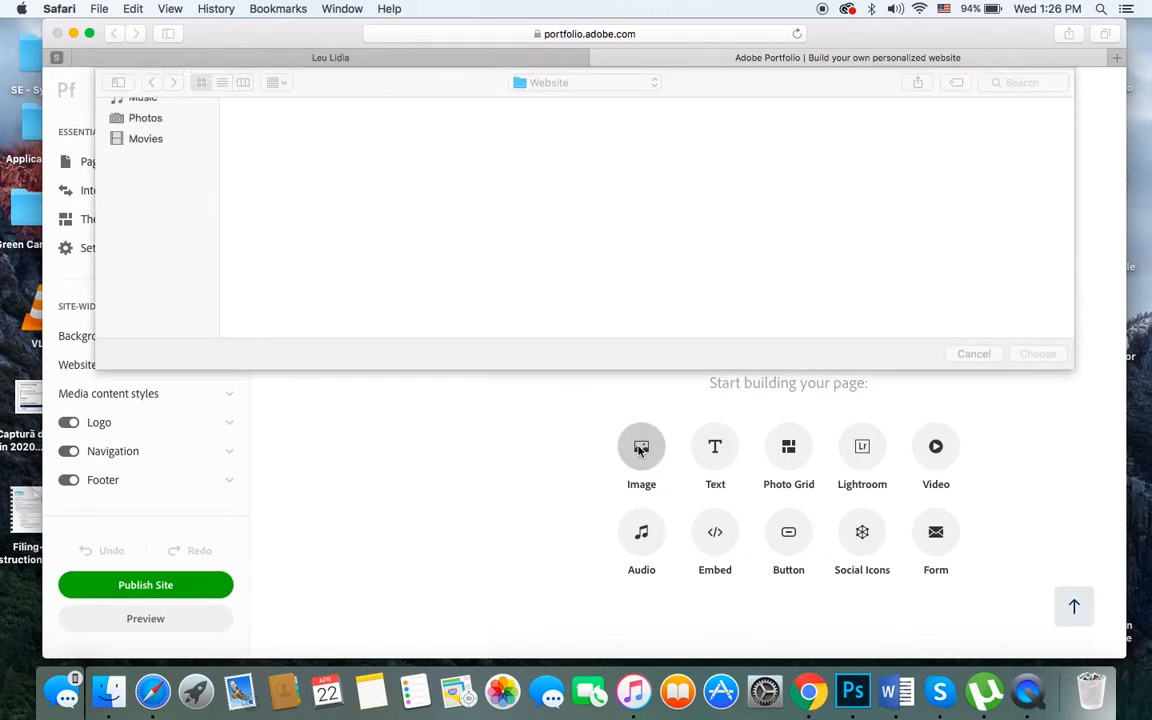
click(640, 446)
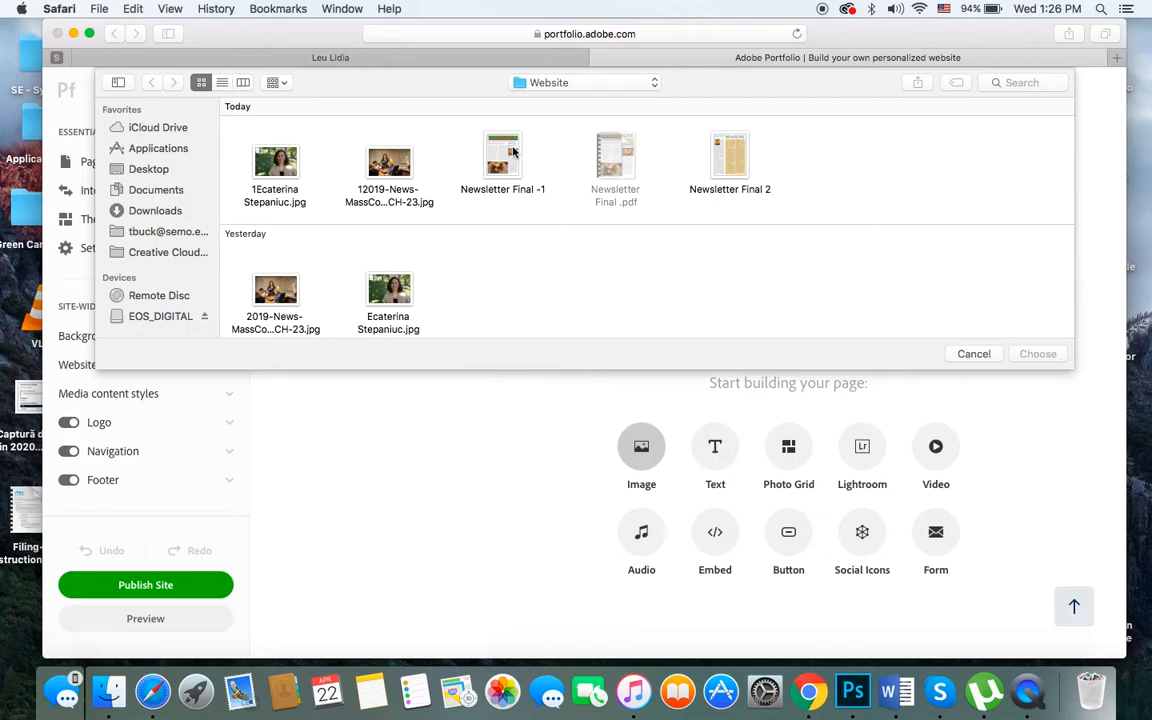
click(502, 160)
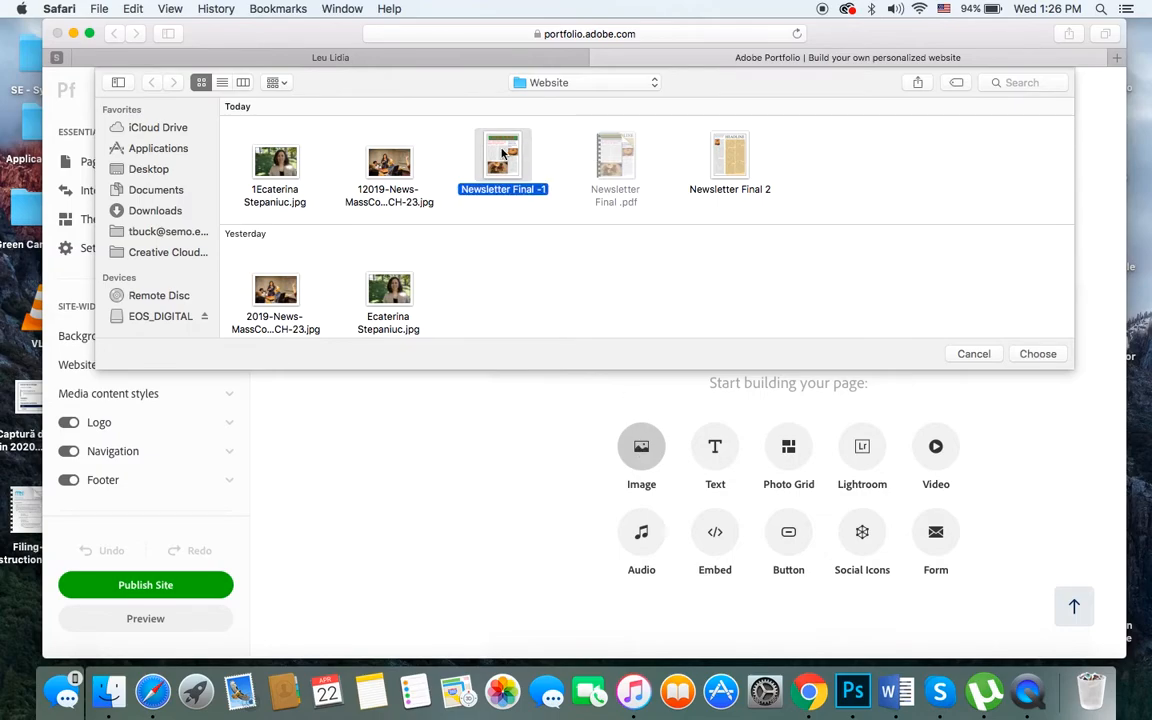
click(730, 160)
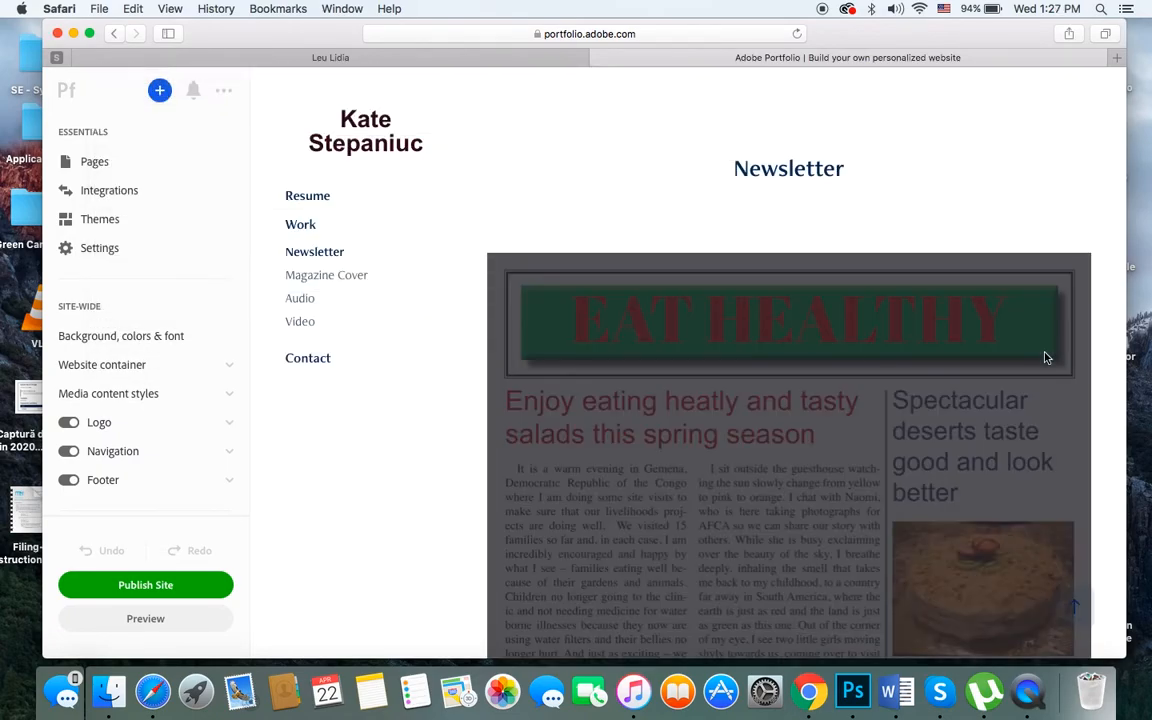
scroll(down, 3)
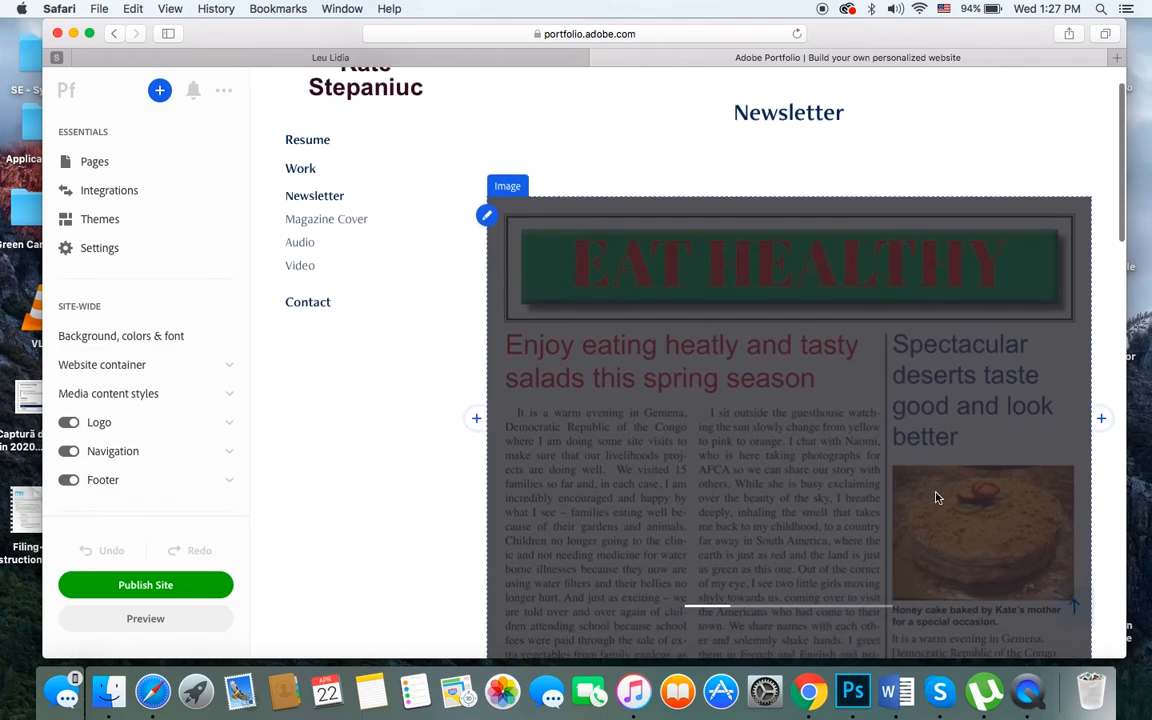
scroll(down, 3)
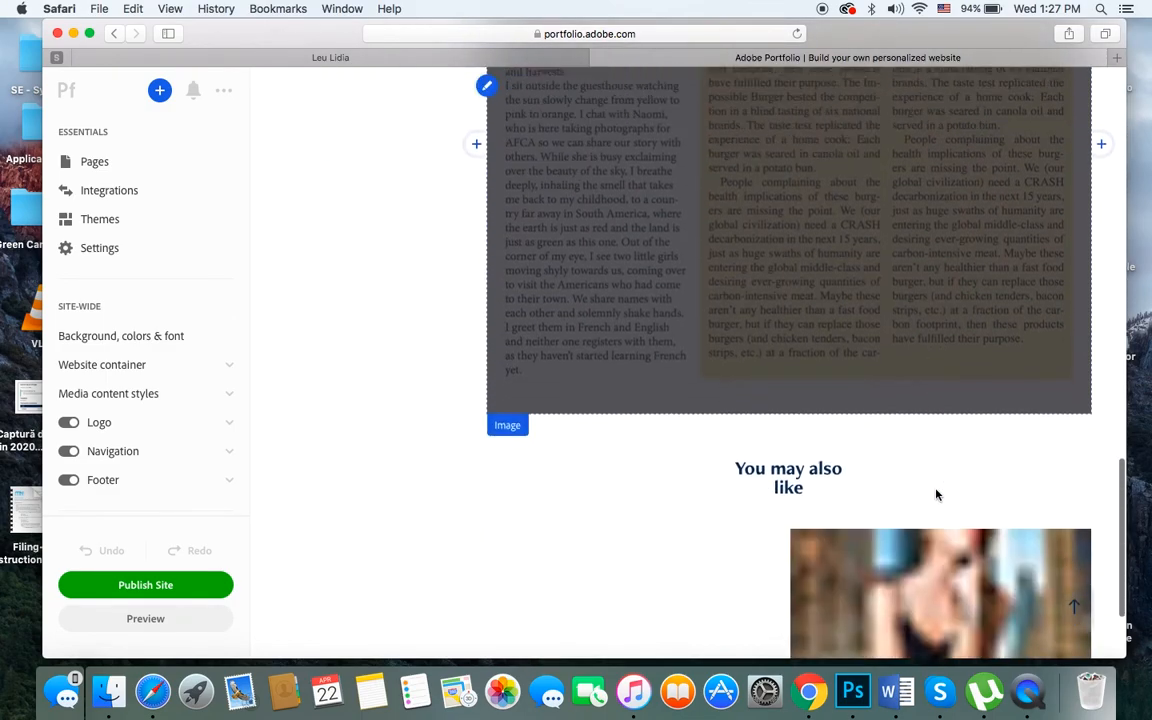
scroll(down, 3)
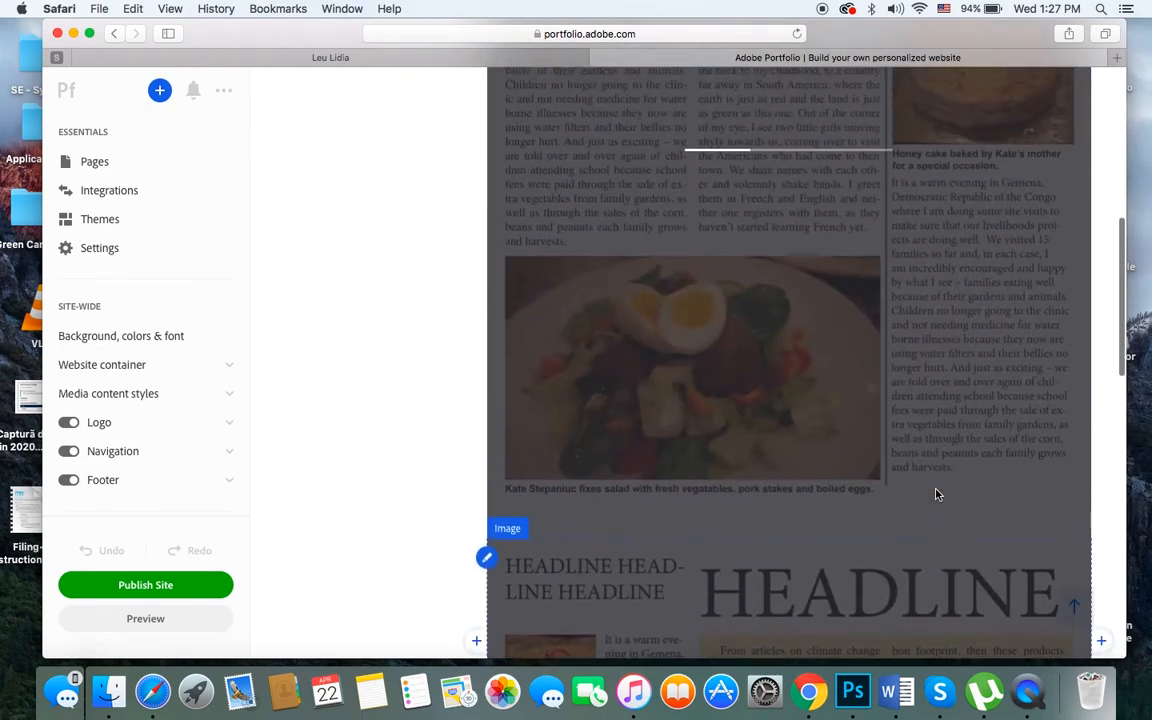